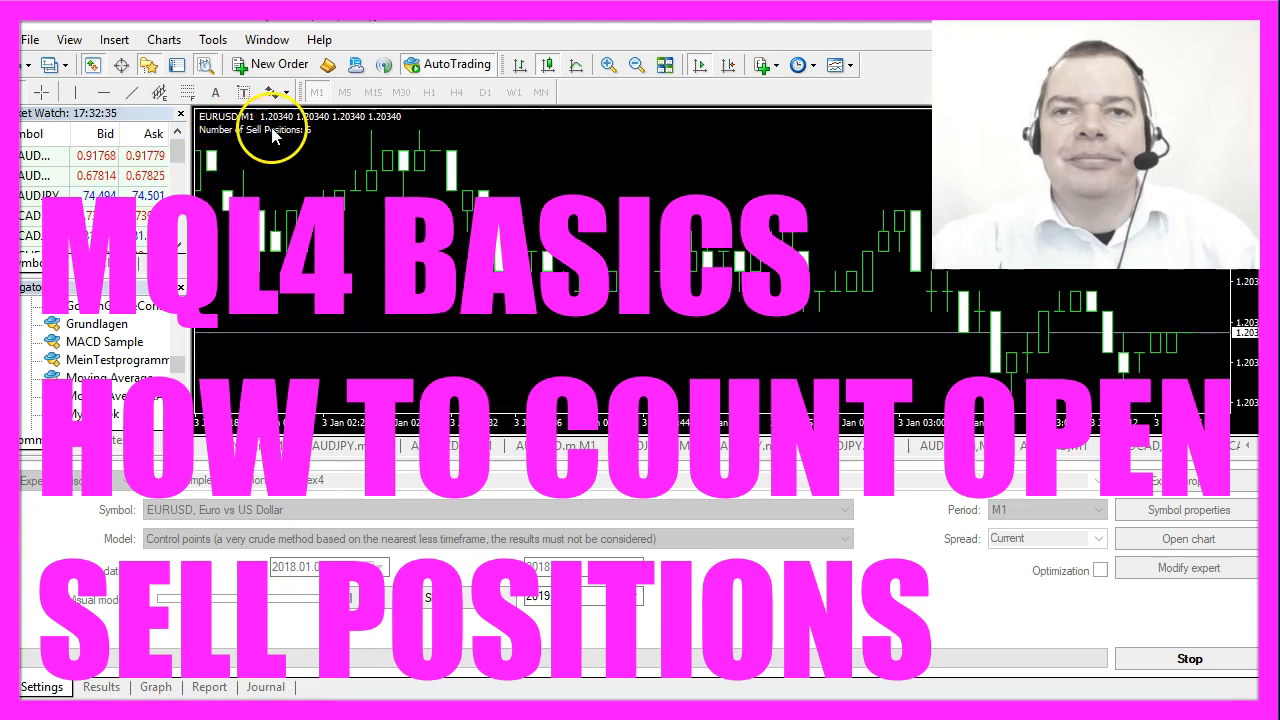
Show the Strategy Tester Results list of executed sell and buy orders
click(96, 688)
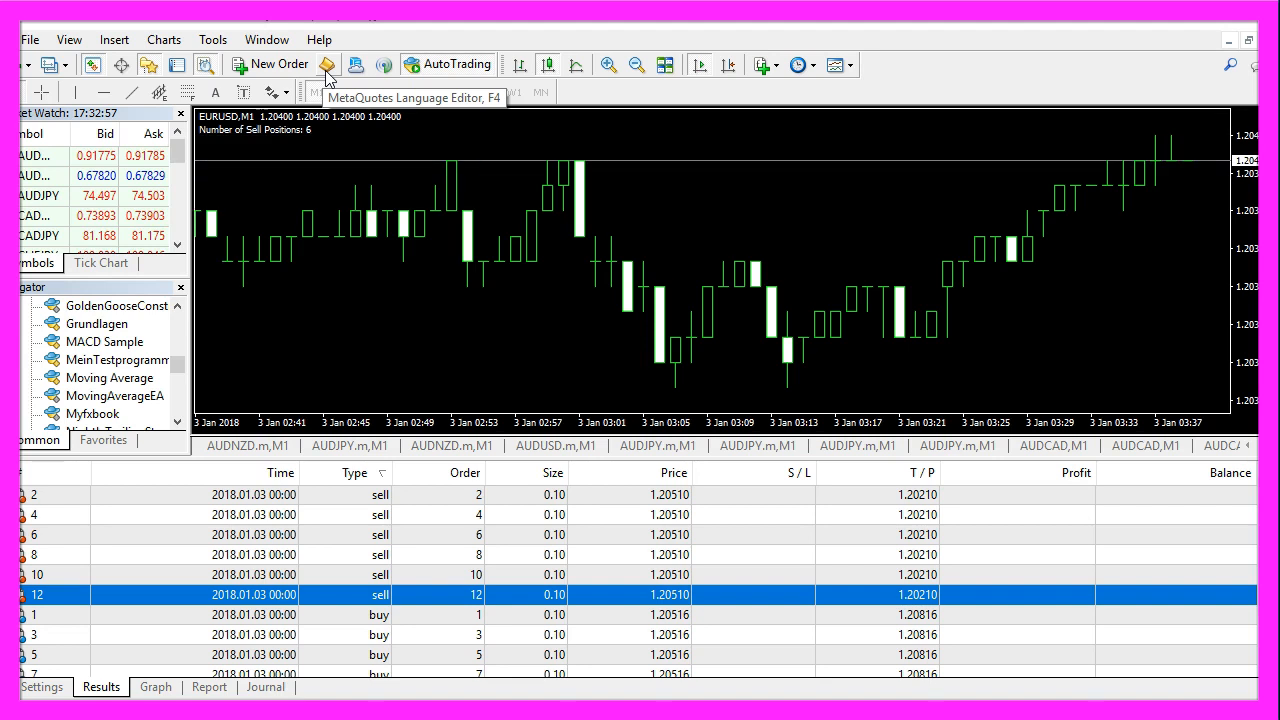
Generate SimpleSellPositionCounter.mq4 from the Expert Advisor template via File > New
click(326, 64)
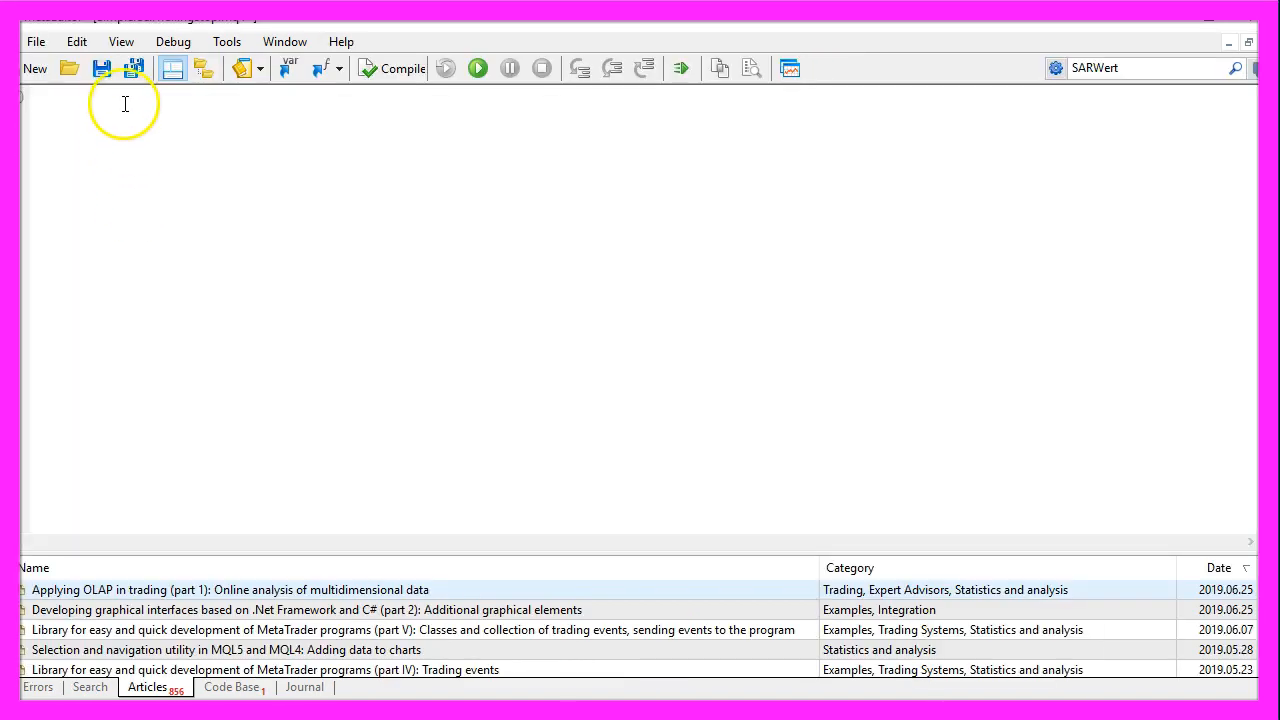
click(38, 42)
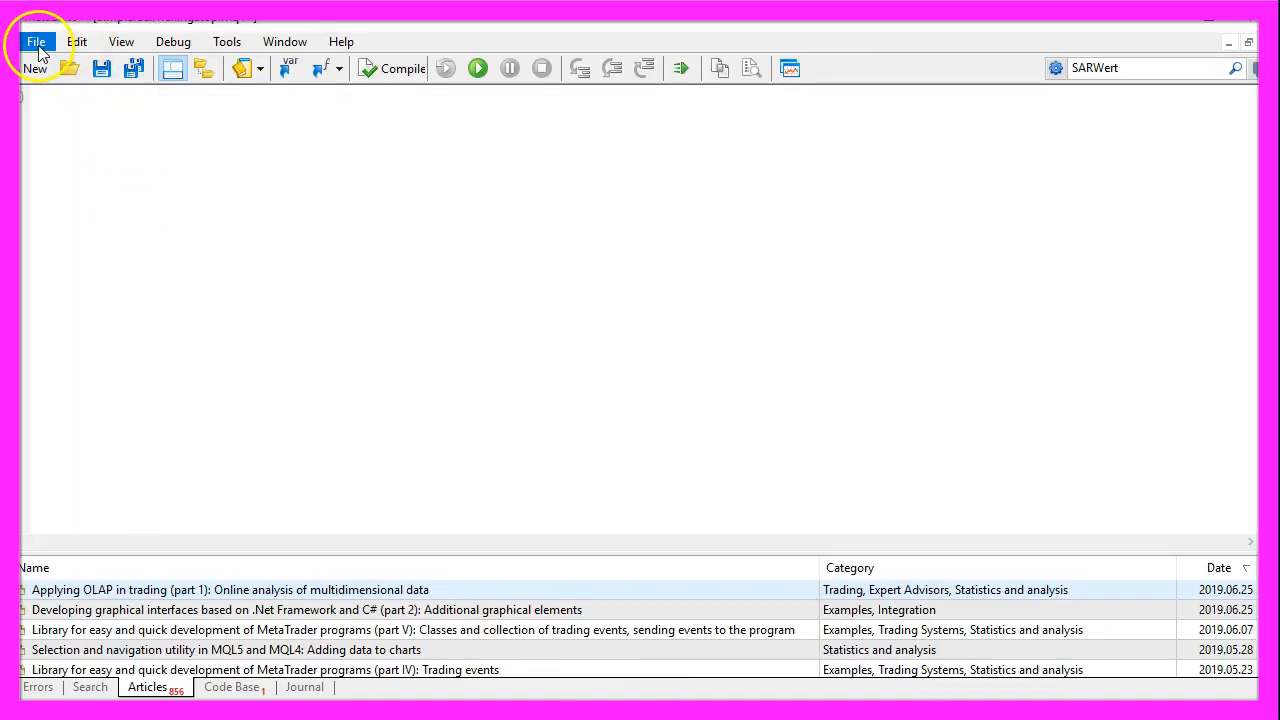
click(32, 68)
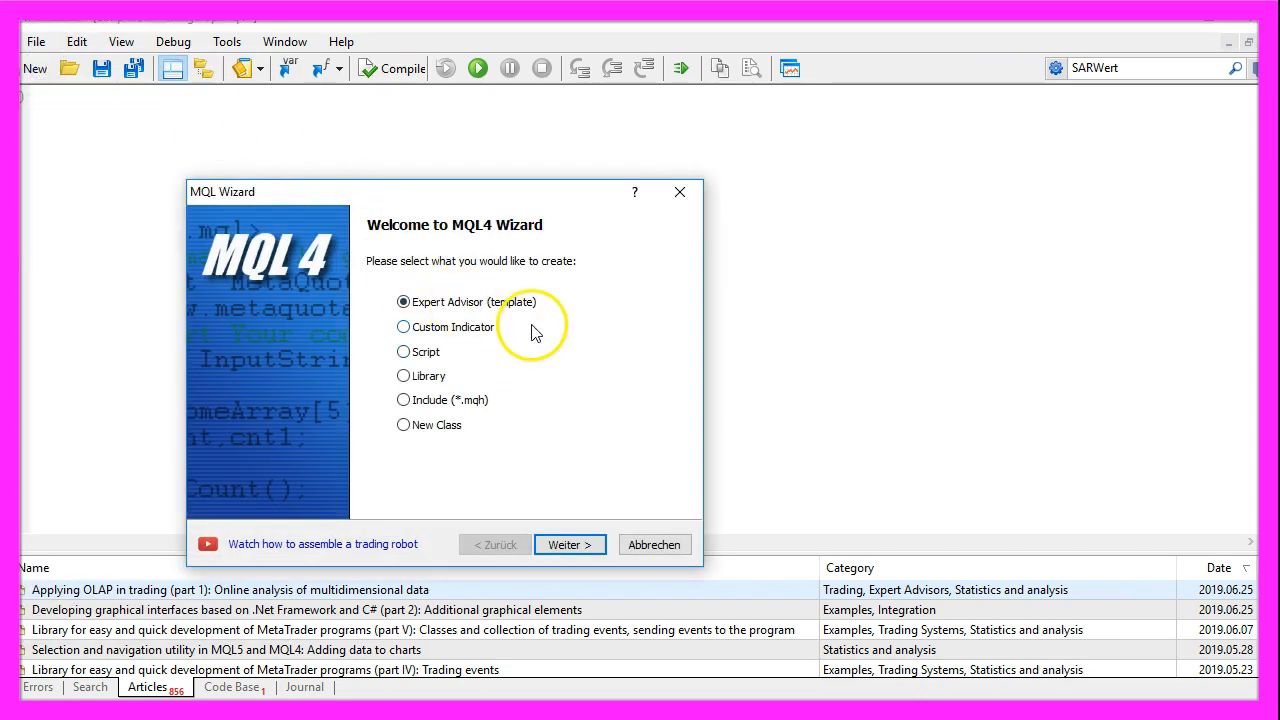
click(570, 544)
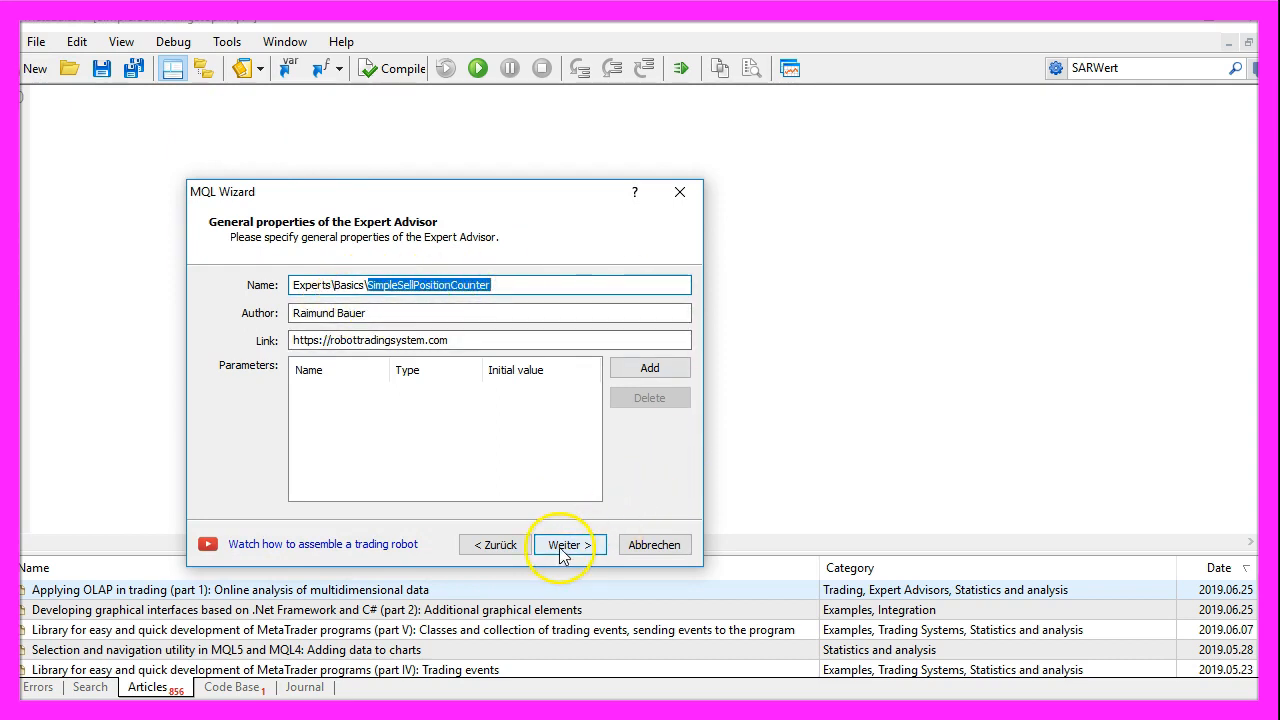
click(570, 544)
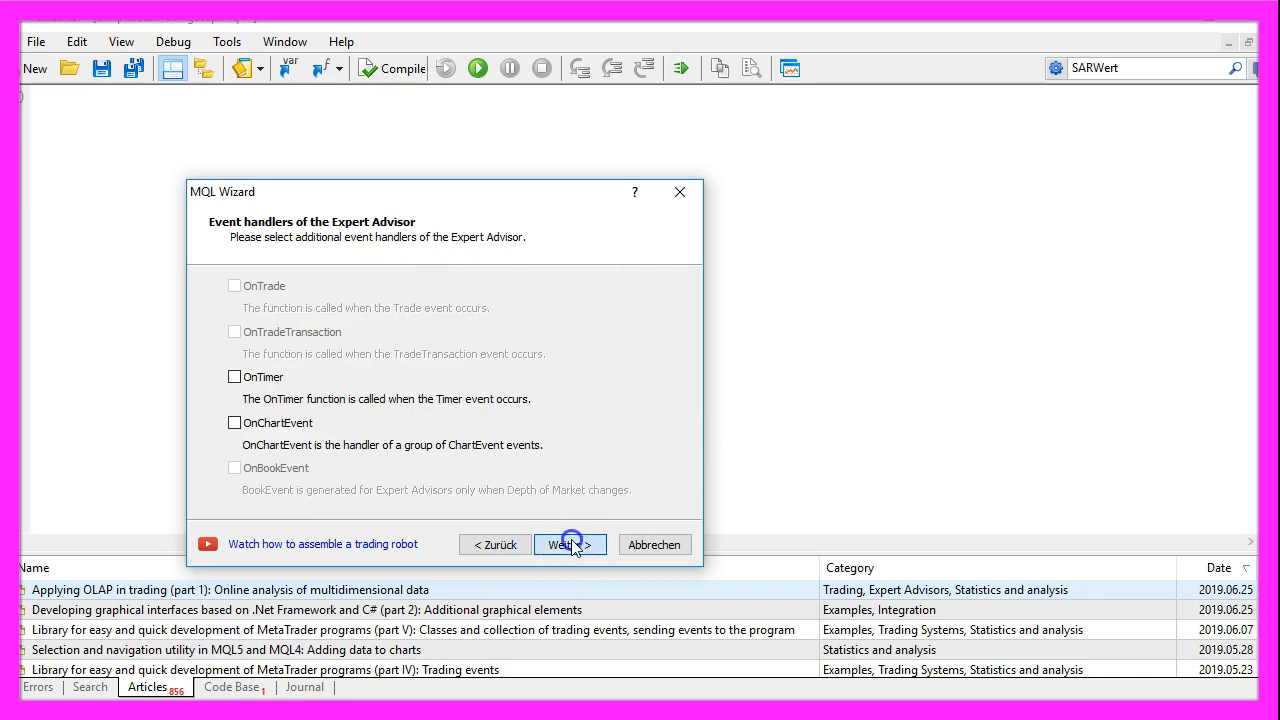
click(568, 544)
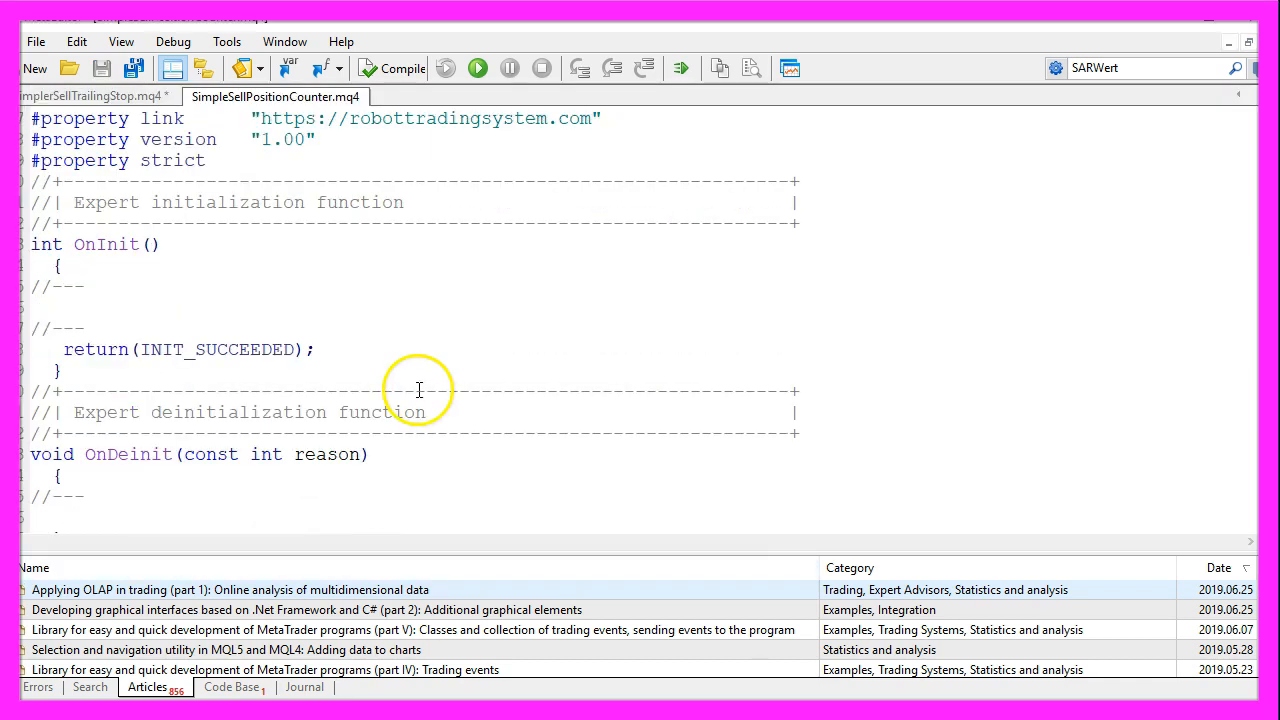
Call OpenTestPositions() in OnInit and Comment("Number of Sell Positions: ",CountSellPositions()) in OnTick
scroll(down, 3)
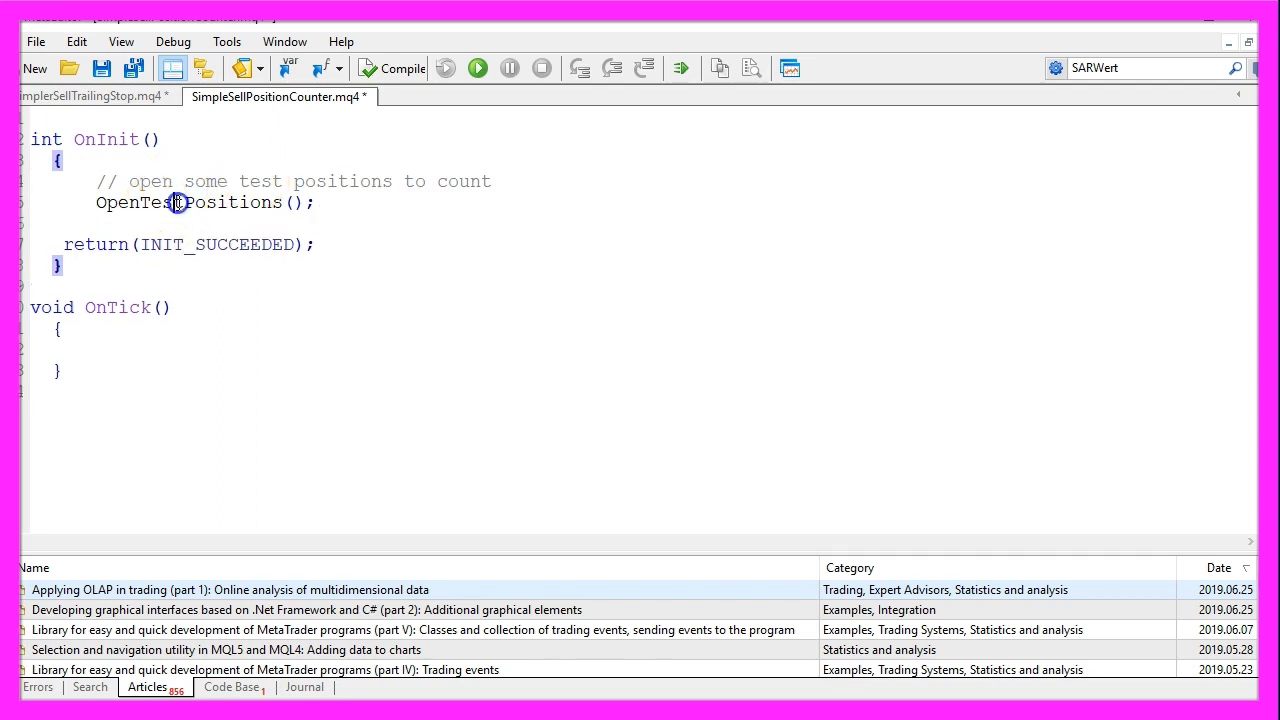
double_click(176, 202)
text(Comment ("Number of Sell Positions: ",CountSellPositions());)
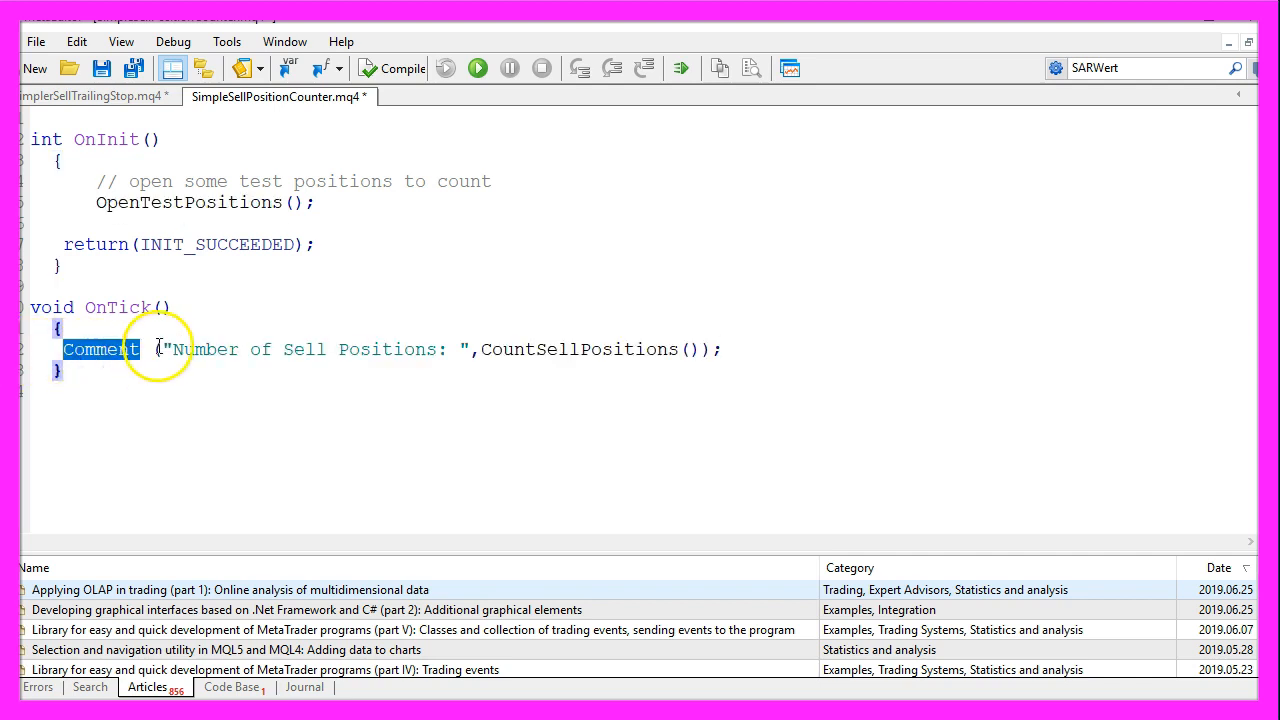
drag(168, 348, 370, 348)
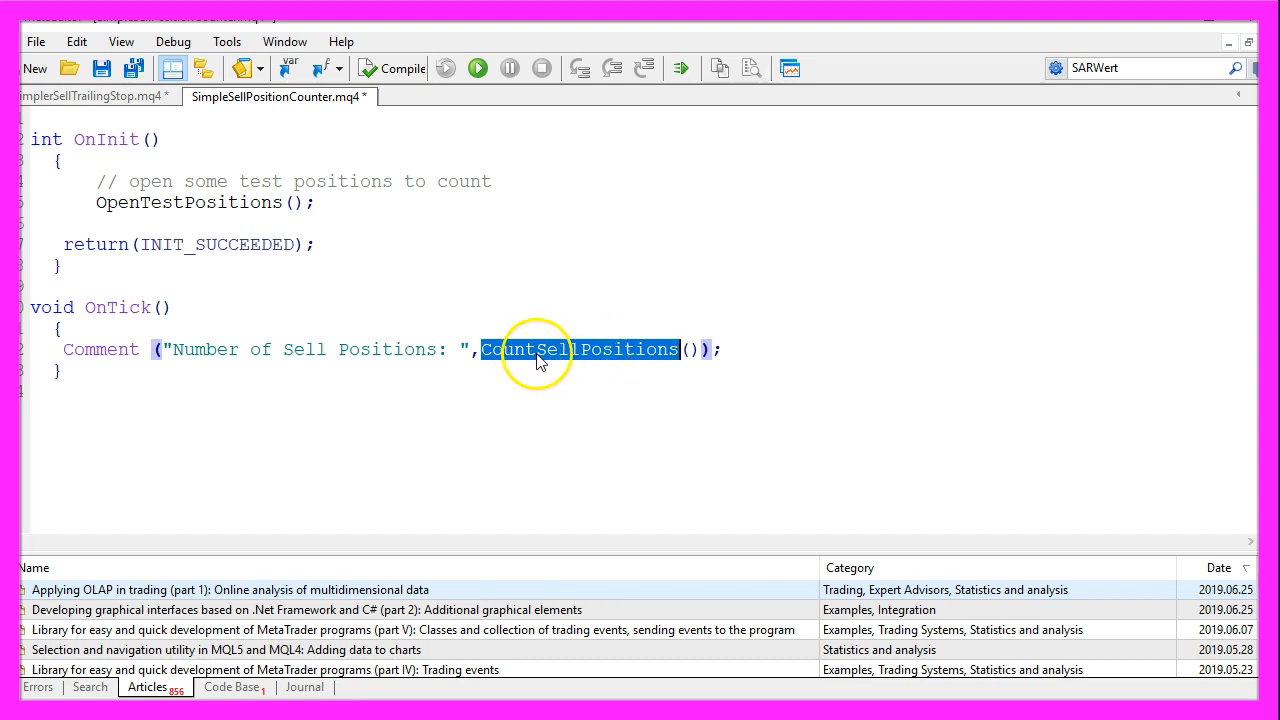
mouse_move(568, 352)
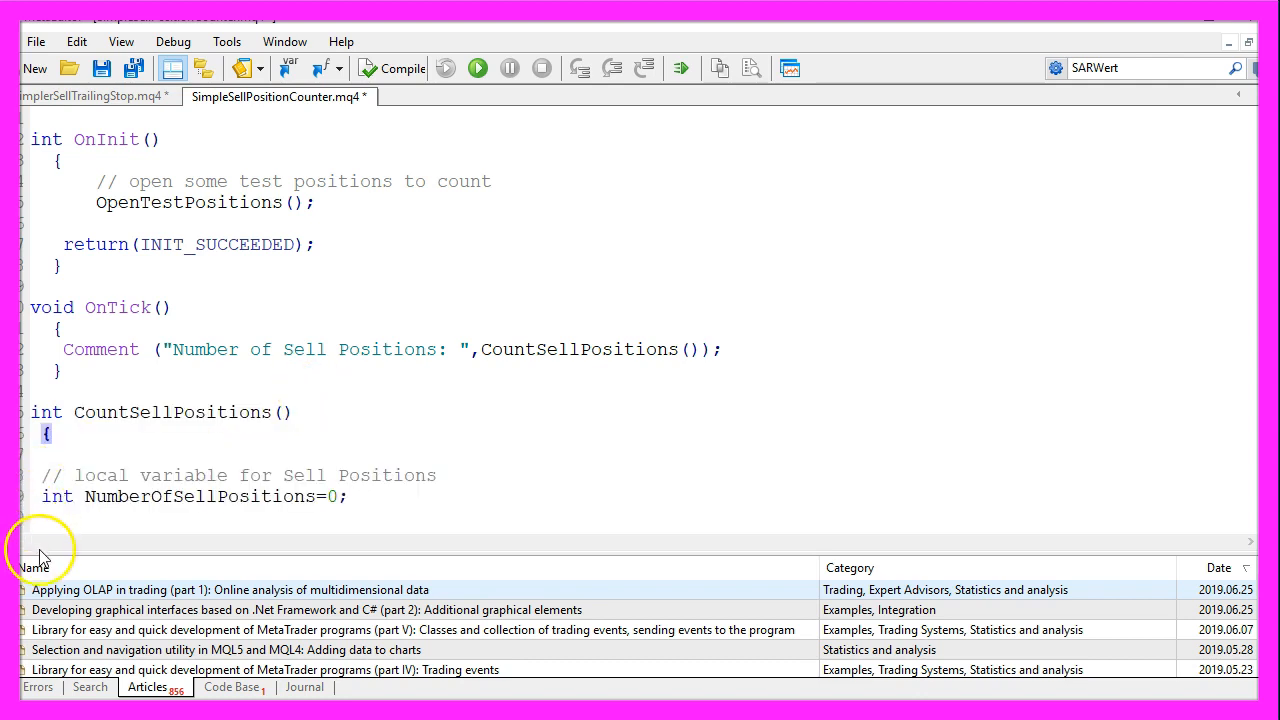
Write CountSellPositions with NumberOfSellPositions=0, a loop from OrdersTotal()-1 down, and OrderSelect by position
double_click(56, 496)
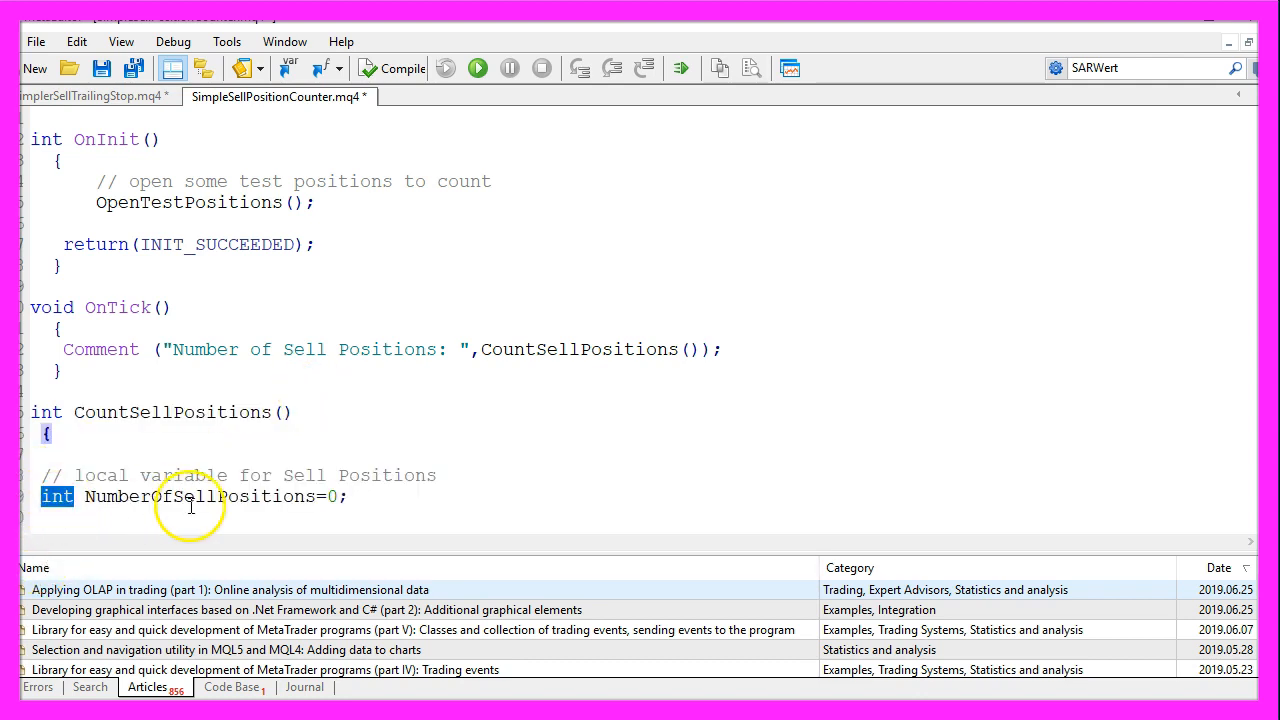
double_click(198, 496)
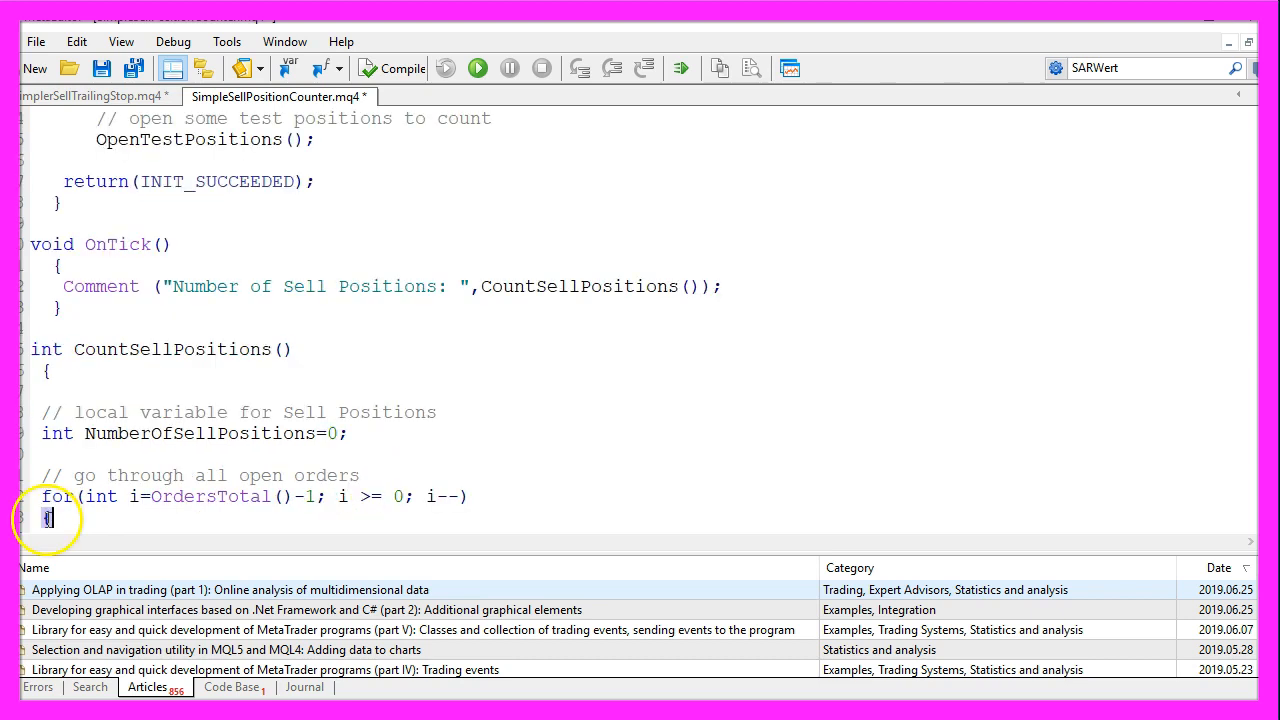
double_click(56, 496)
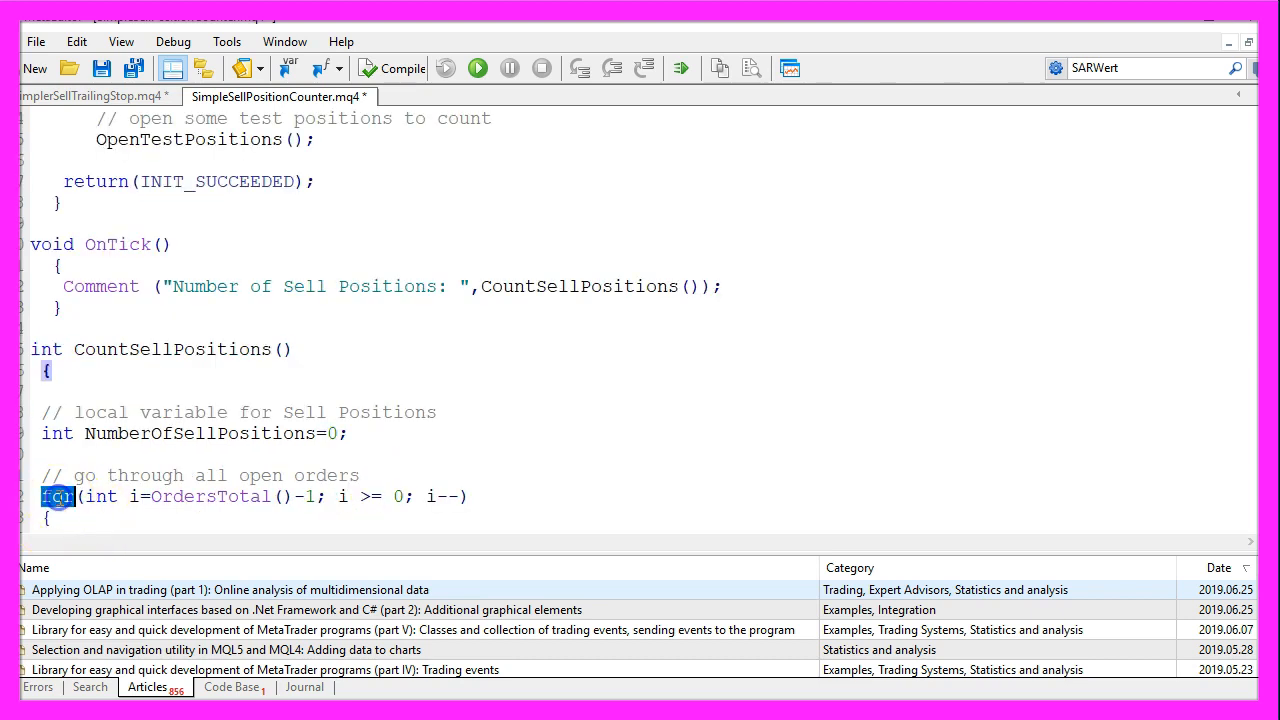
double_click(210, 496)
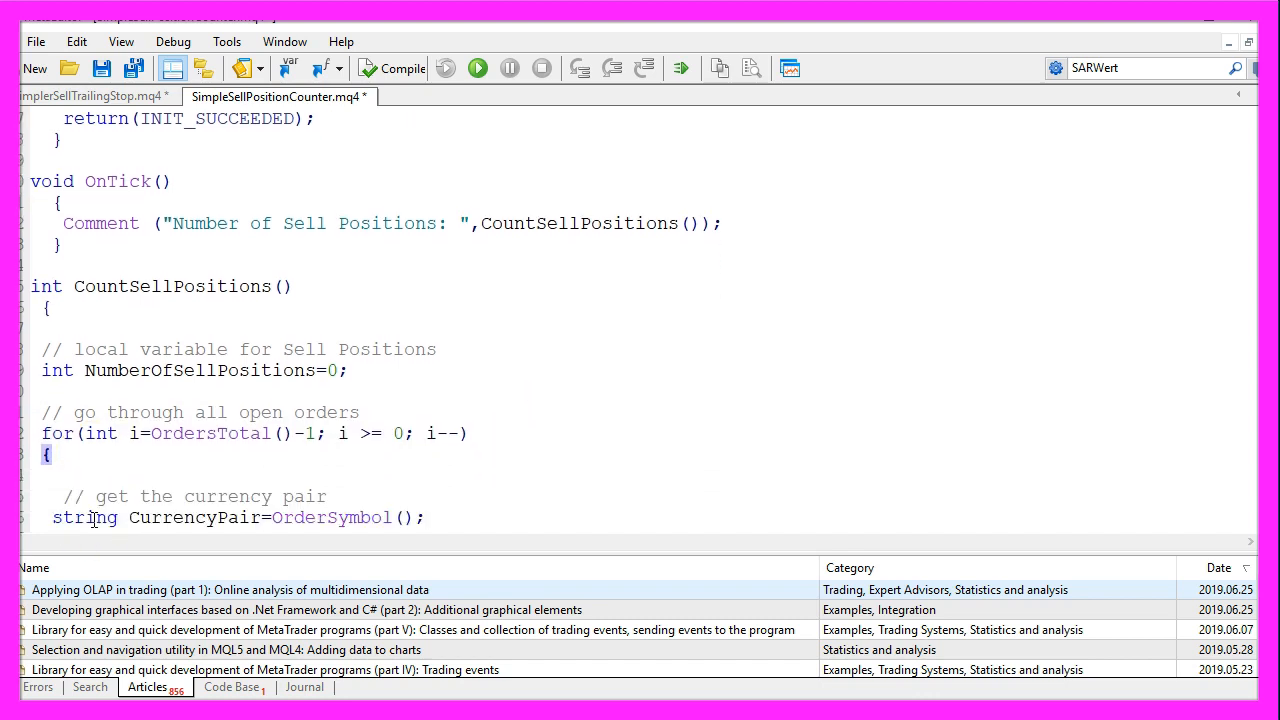
double_click(196, 518)
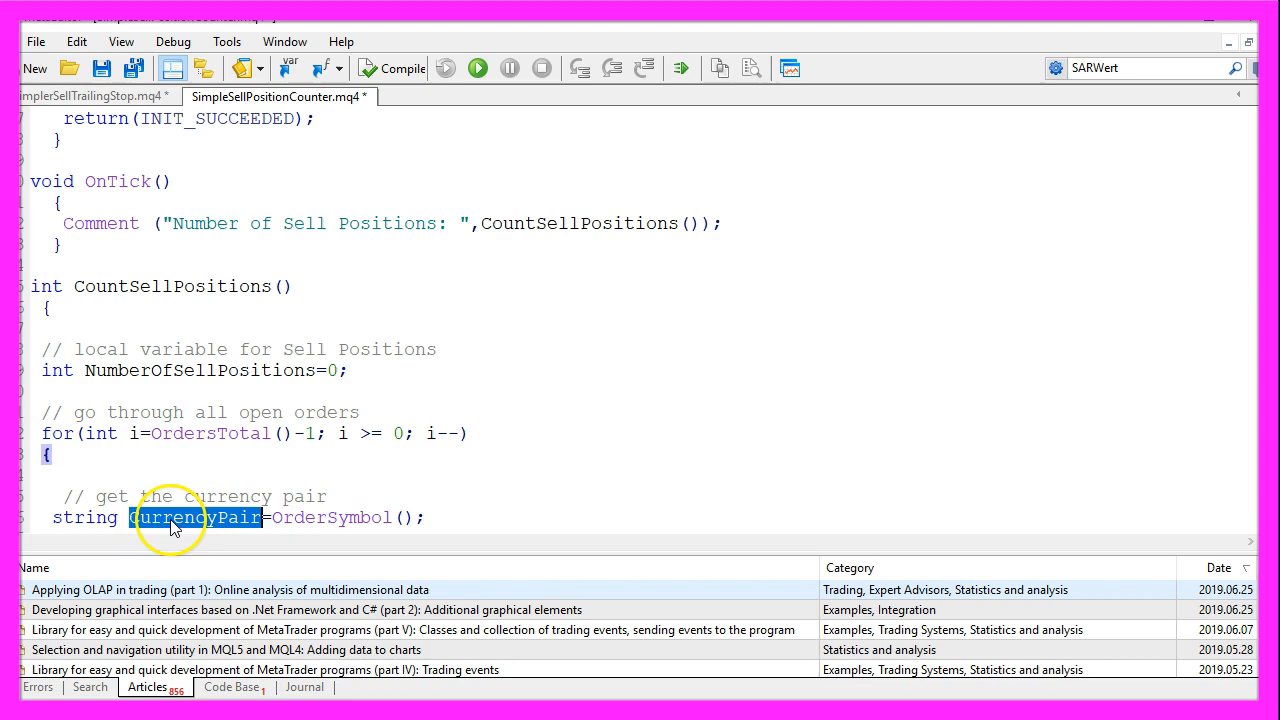
double_click(330, 518)
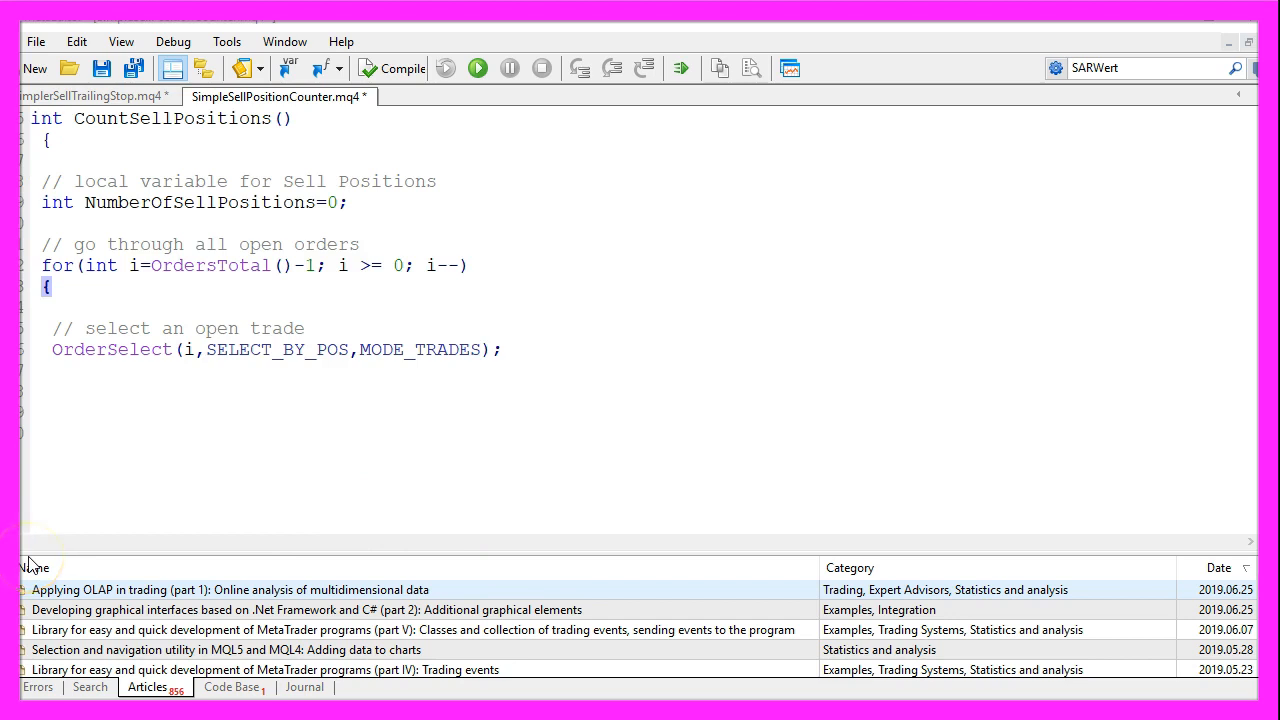
Review OrderSelect(i,SELECT_BY_POS,MODE_TRADES) and get the currency pair with OrderSymbol, commented
double_click(112, 348)
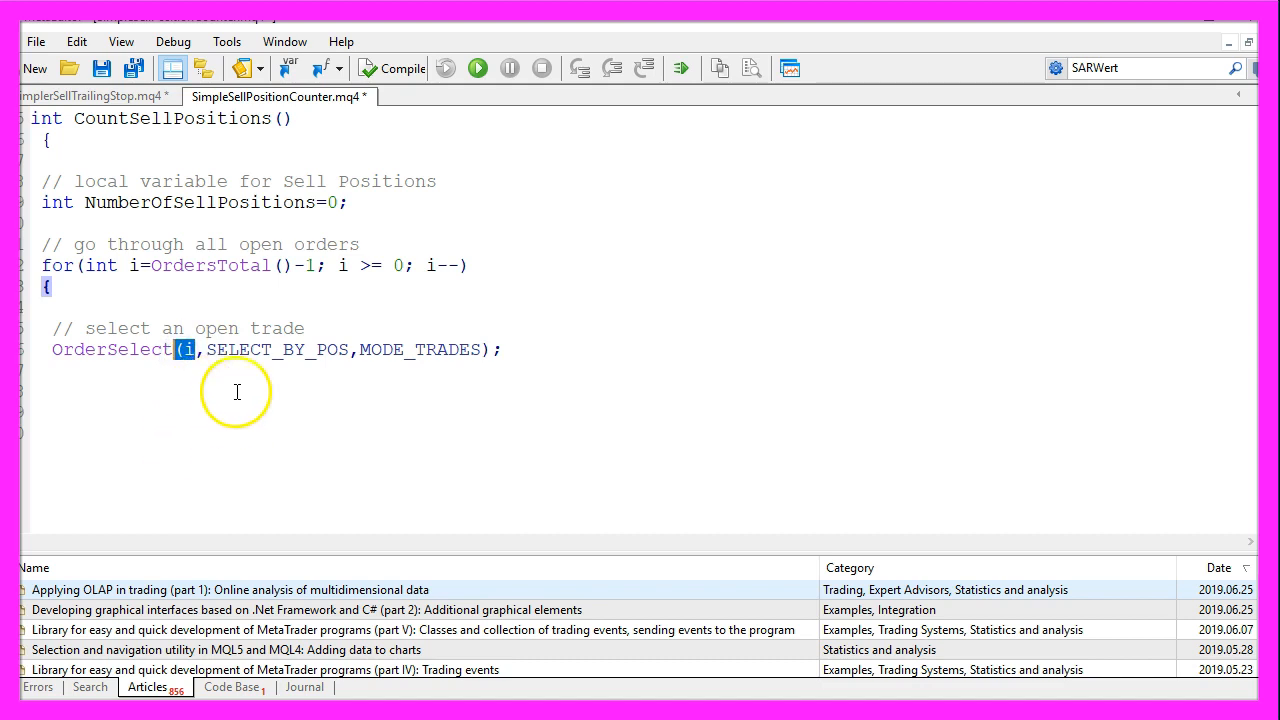
double_click(276, 348)
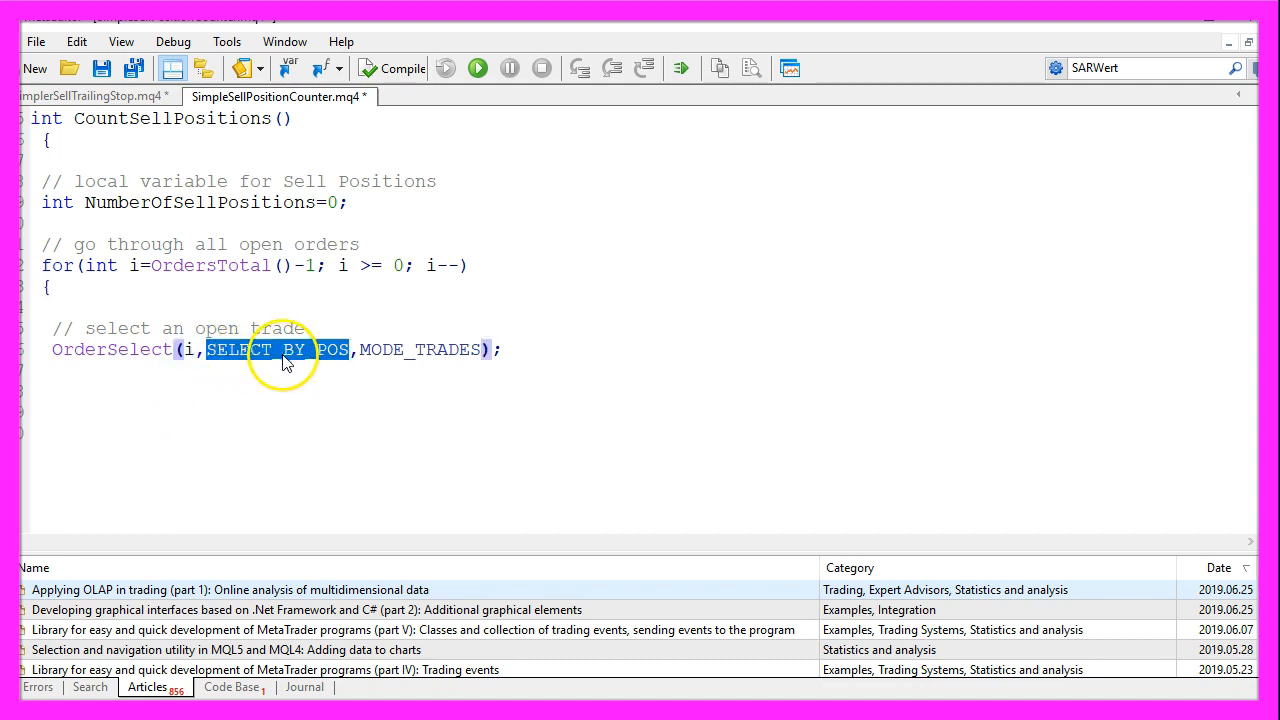
double_click(382, 348)
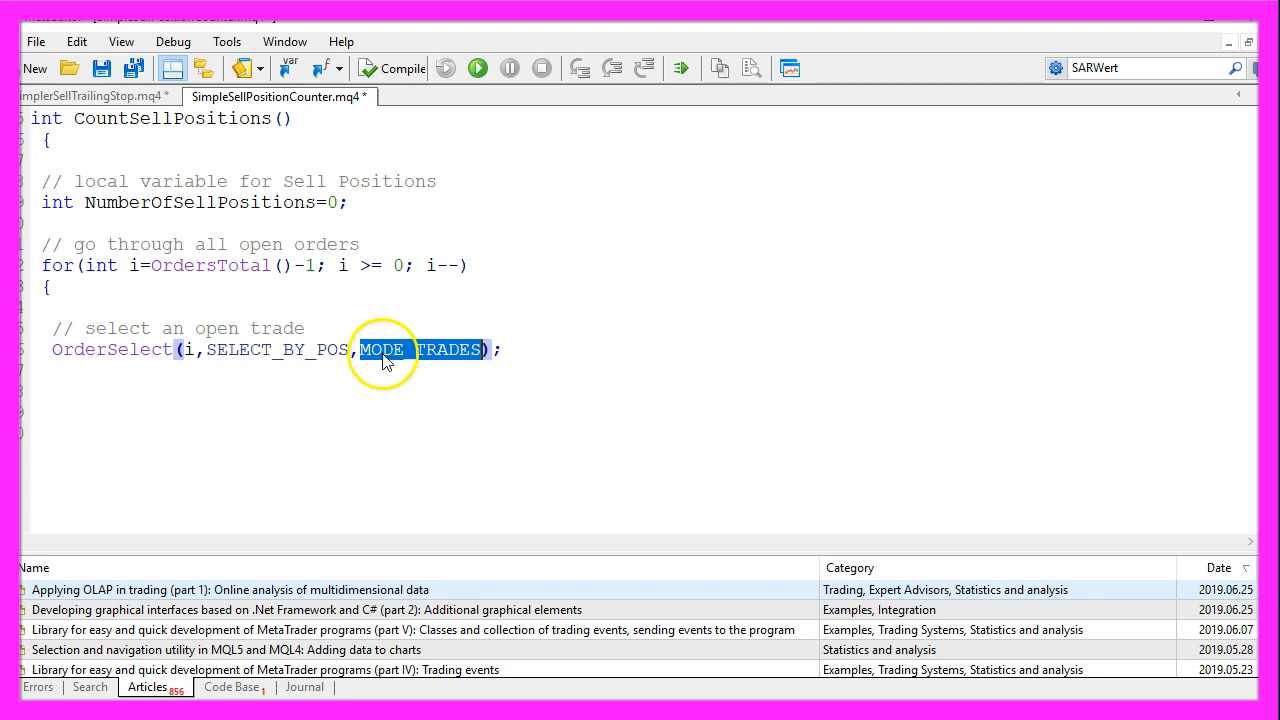
mouse_move(364, 368)
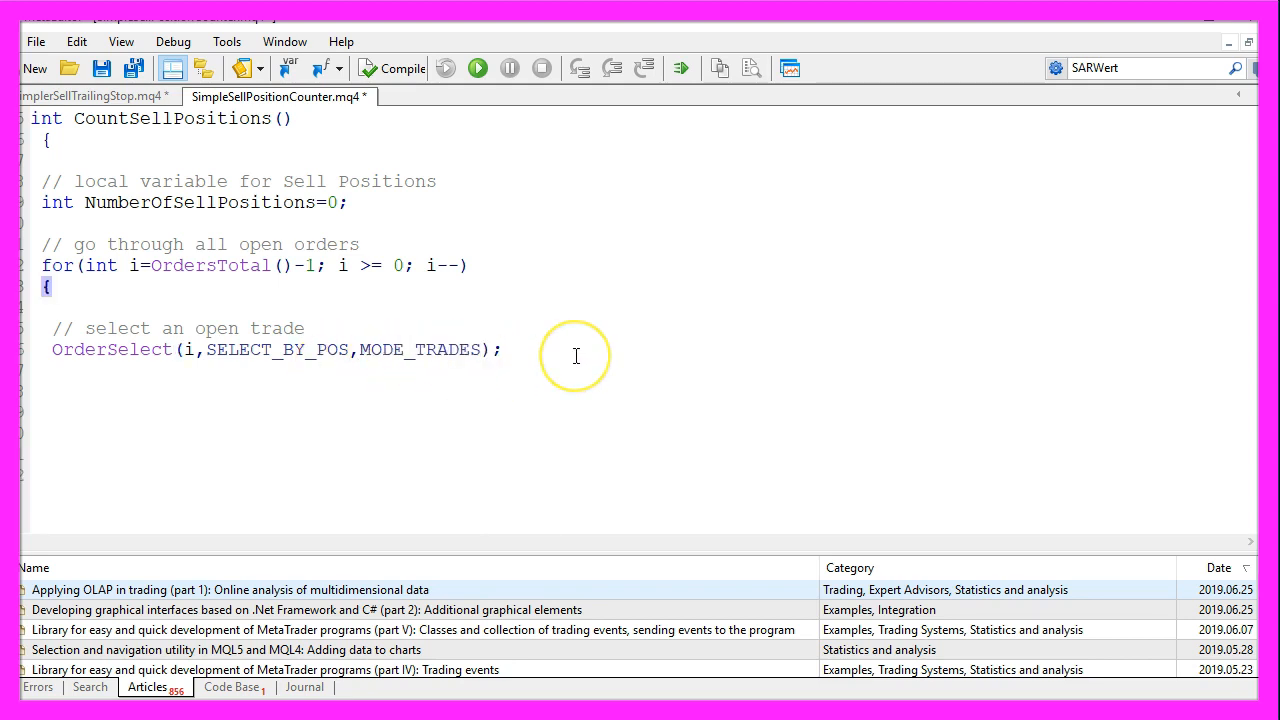
text(// get the currency pair)
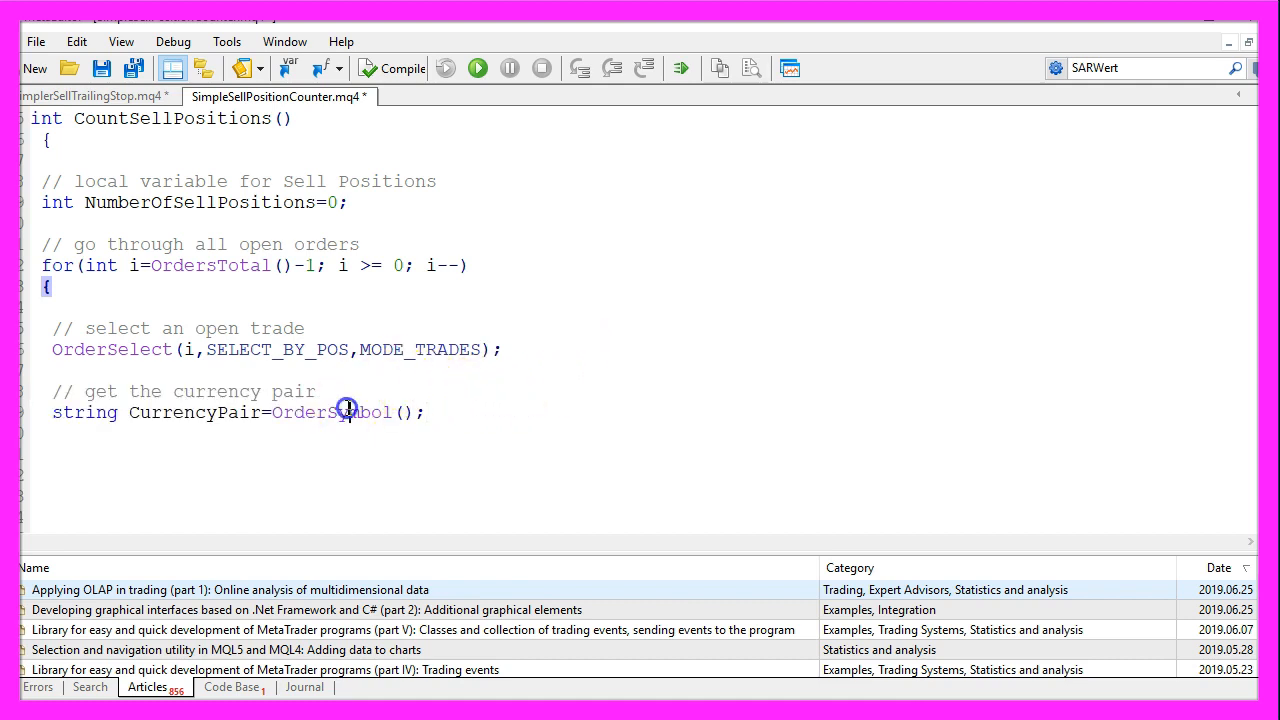
double_click(344, 412)
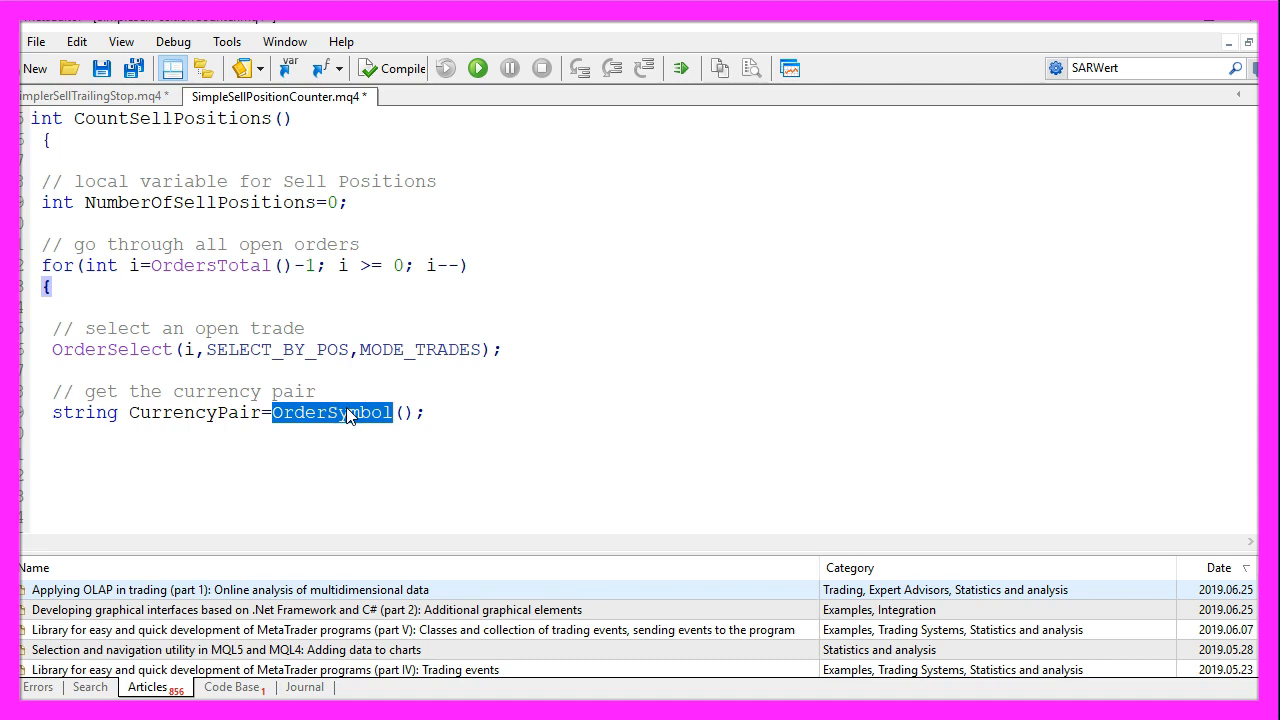
click(44, 458)
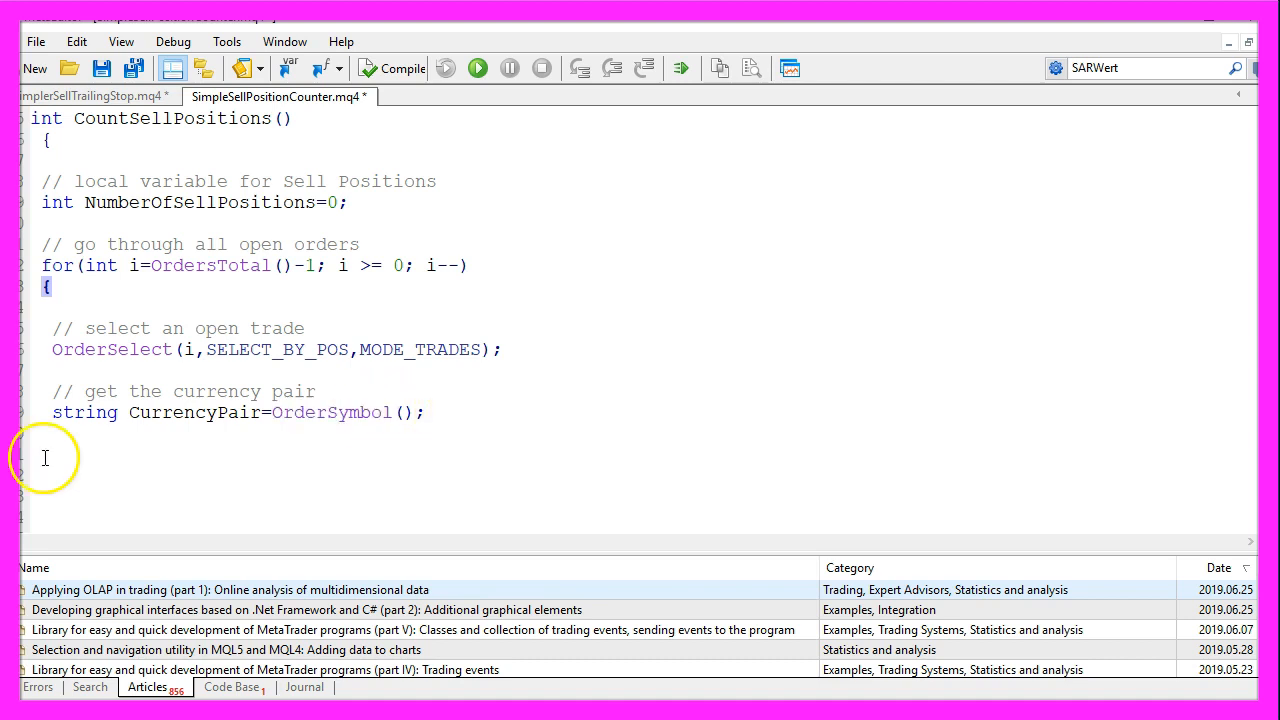
Add commented checks if(_Symbol==CurrencyPair) and if(OrderType()==OP_SELL) inside the loop
text(// check if order symbol matches the currency pair)
text(if(_Symbol== CurrencyPair))
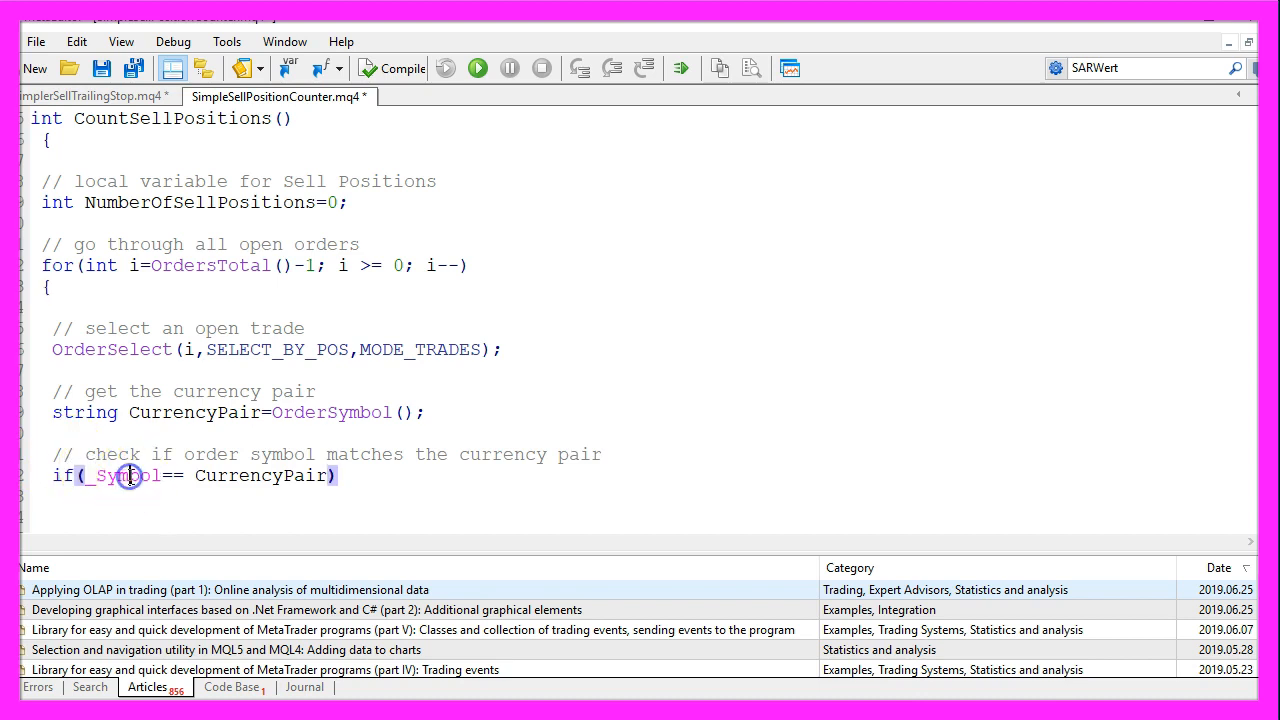
double_click(124, 476)
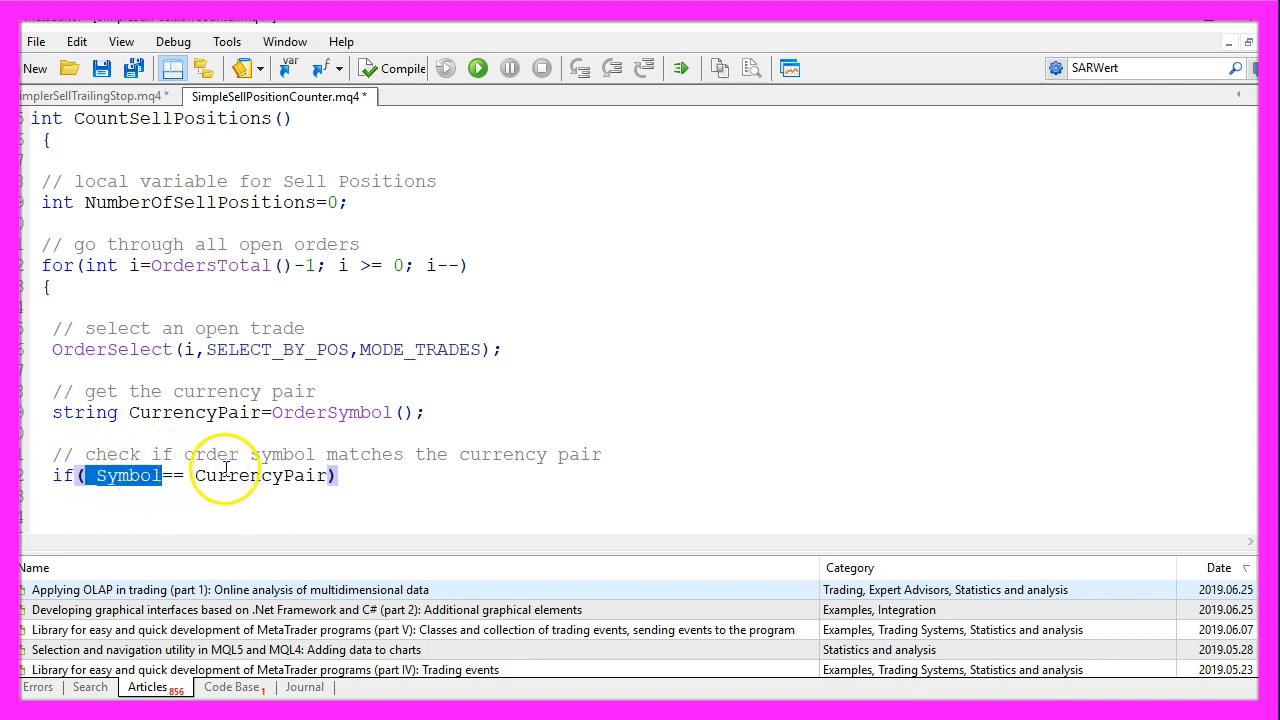
double_click(260, 476)
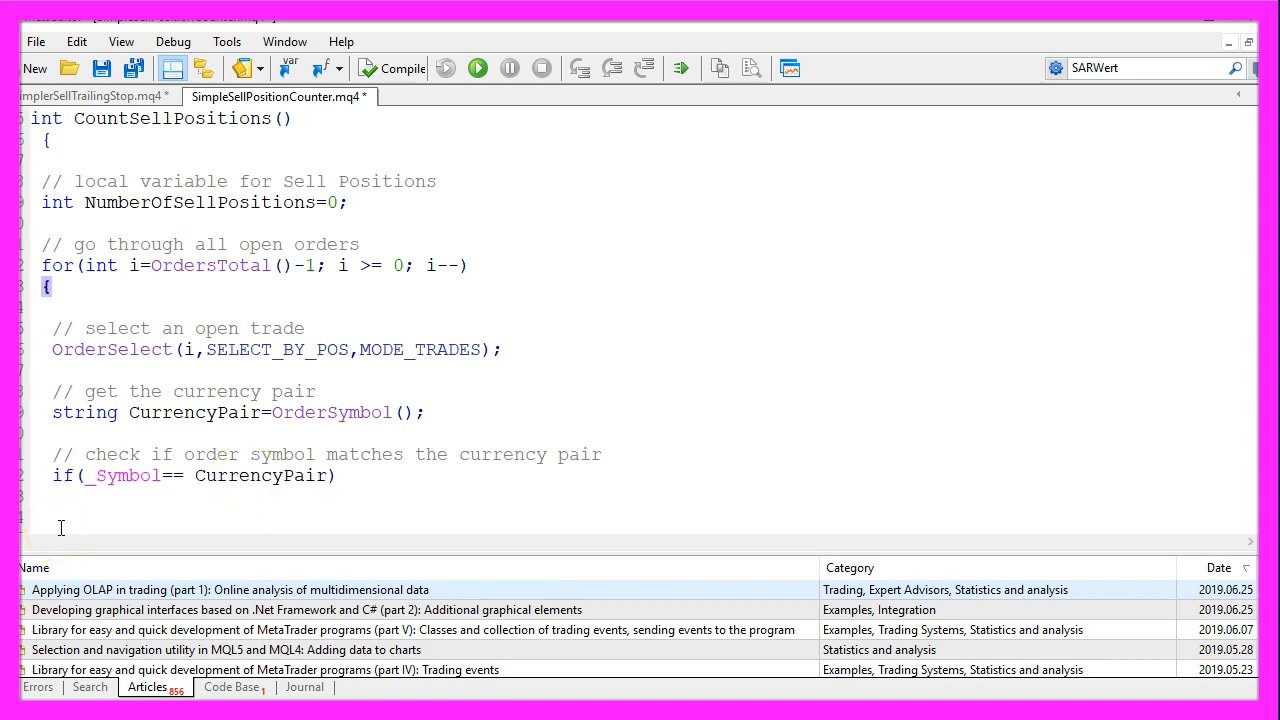
text(// check if it is a sell order)
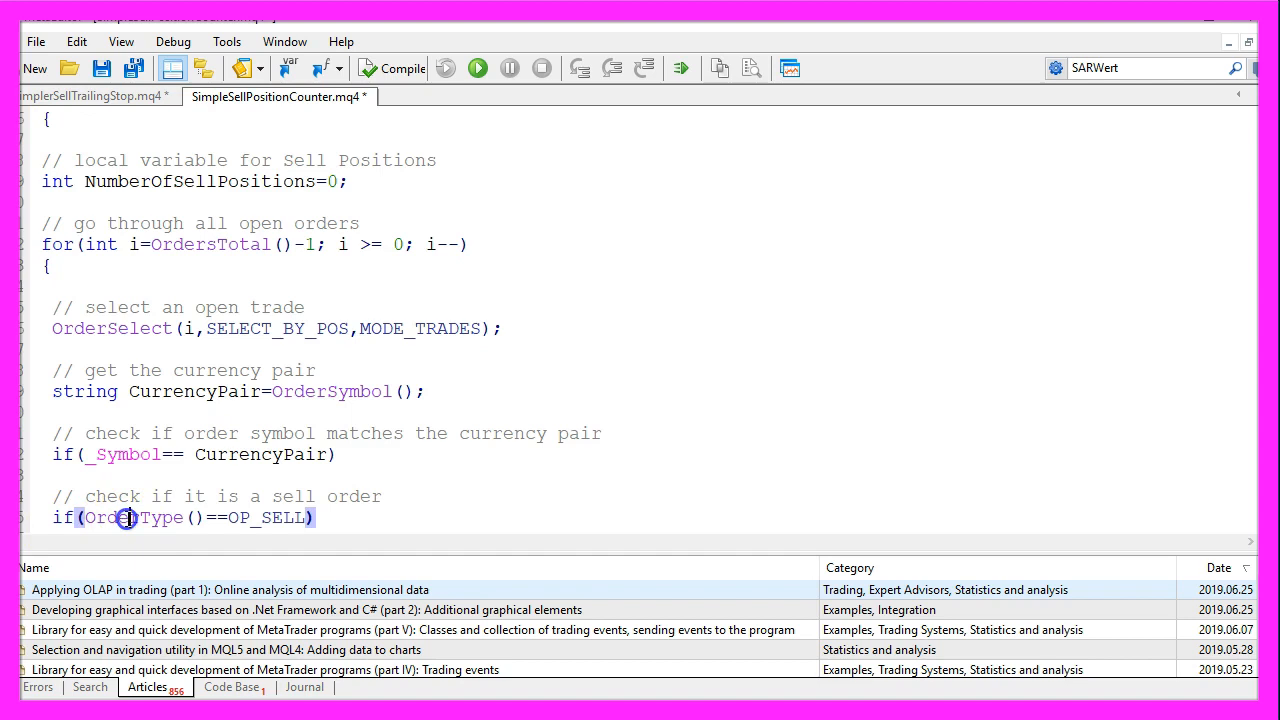
double_click(264, 518)
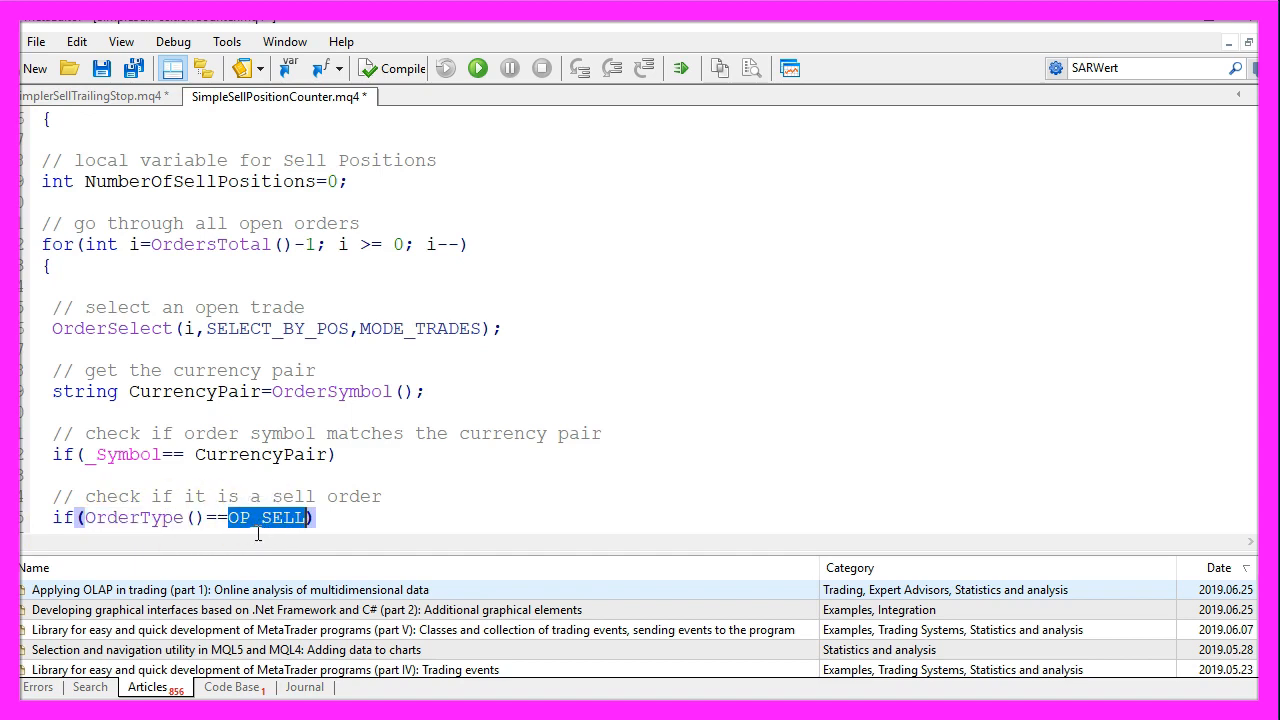
mouse_move(200, 584)
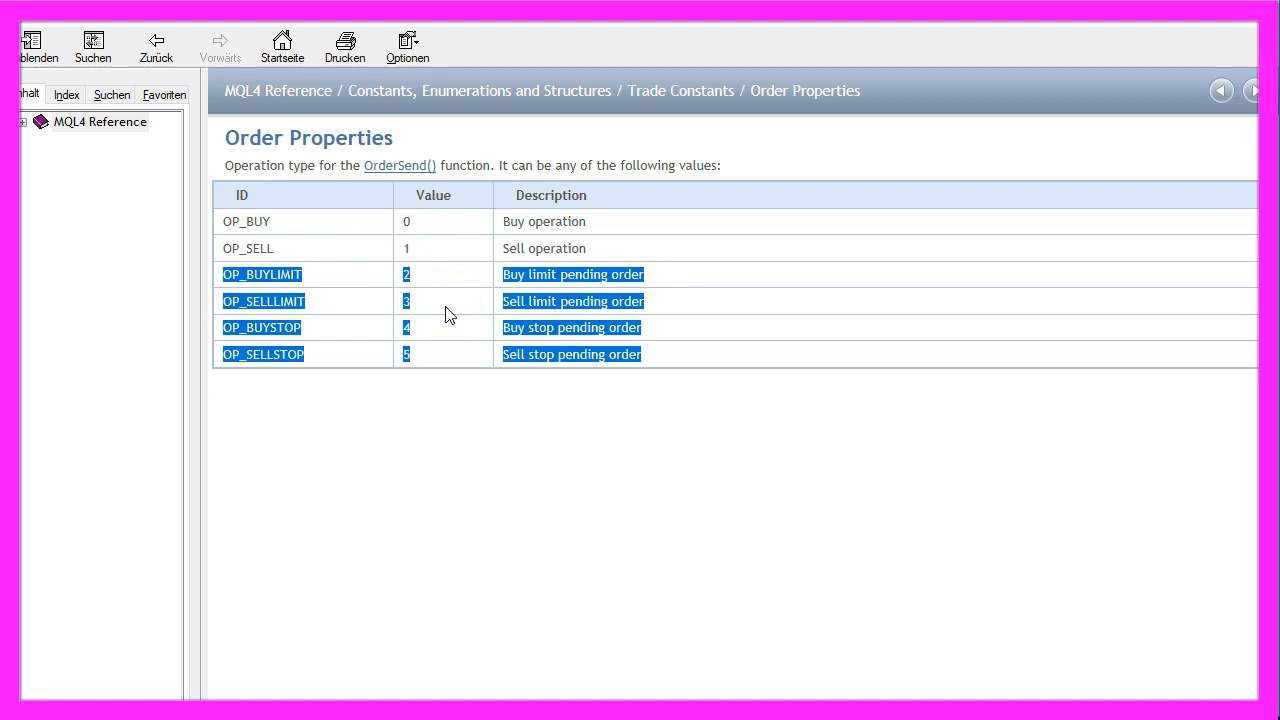
double_click(248, 248)
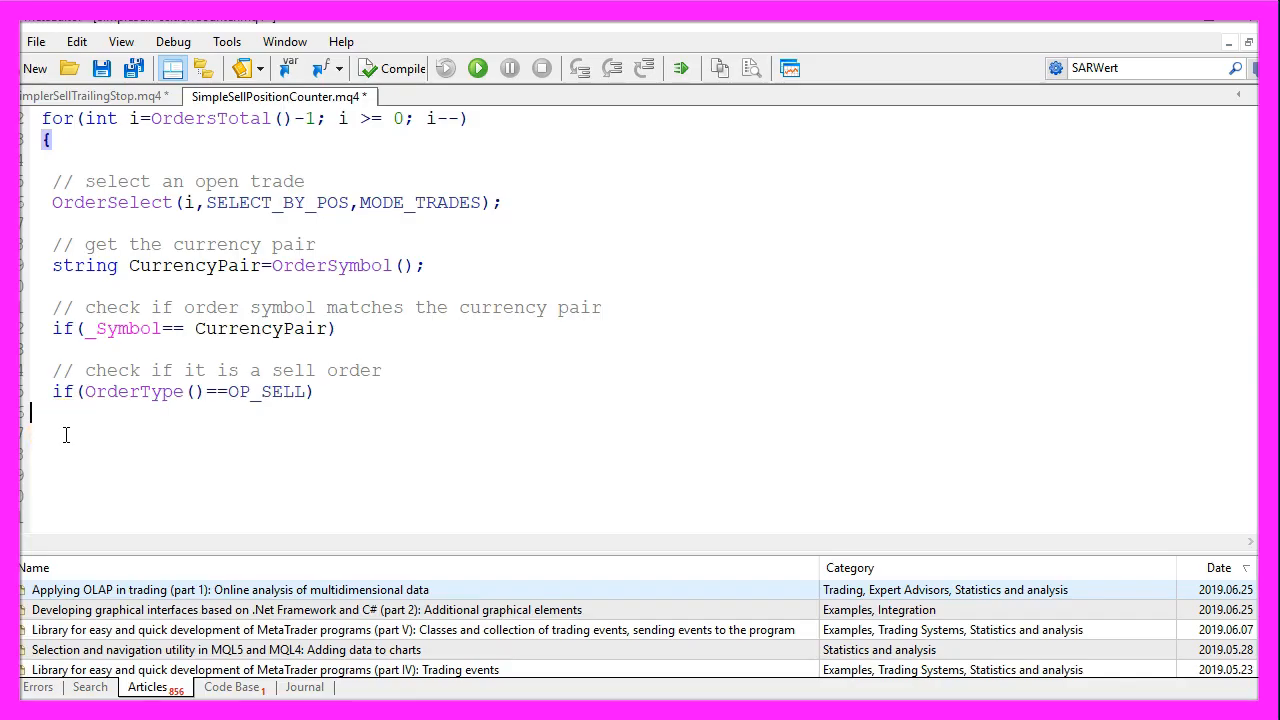
Increment NumberOfSellPositions for each sell, close the loop, and return NumberOfSellPositions
text({)
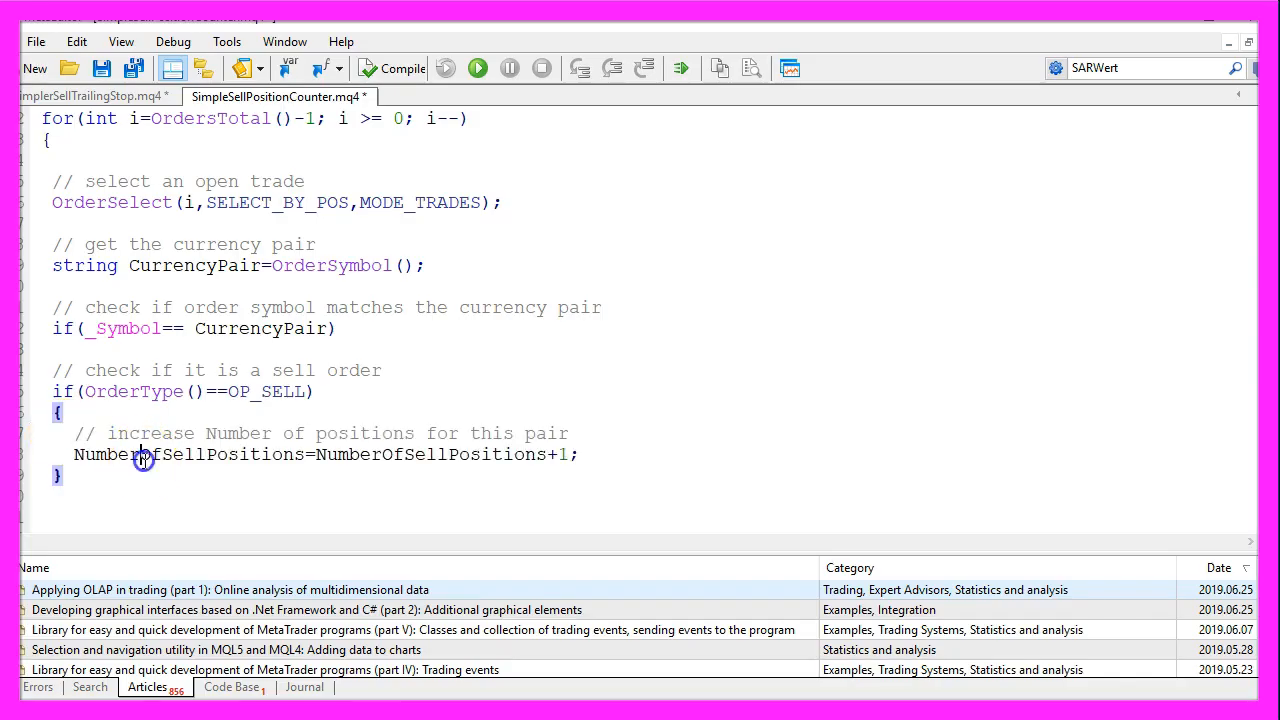
double_click(140, 456)
text(return NumberOfSellPositions;)
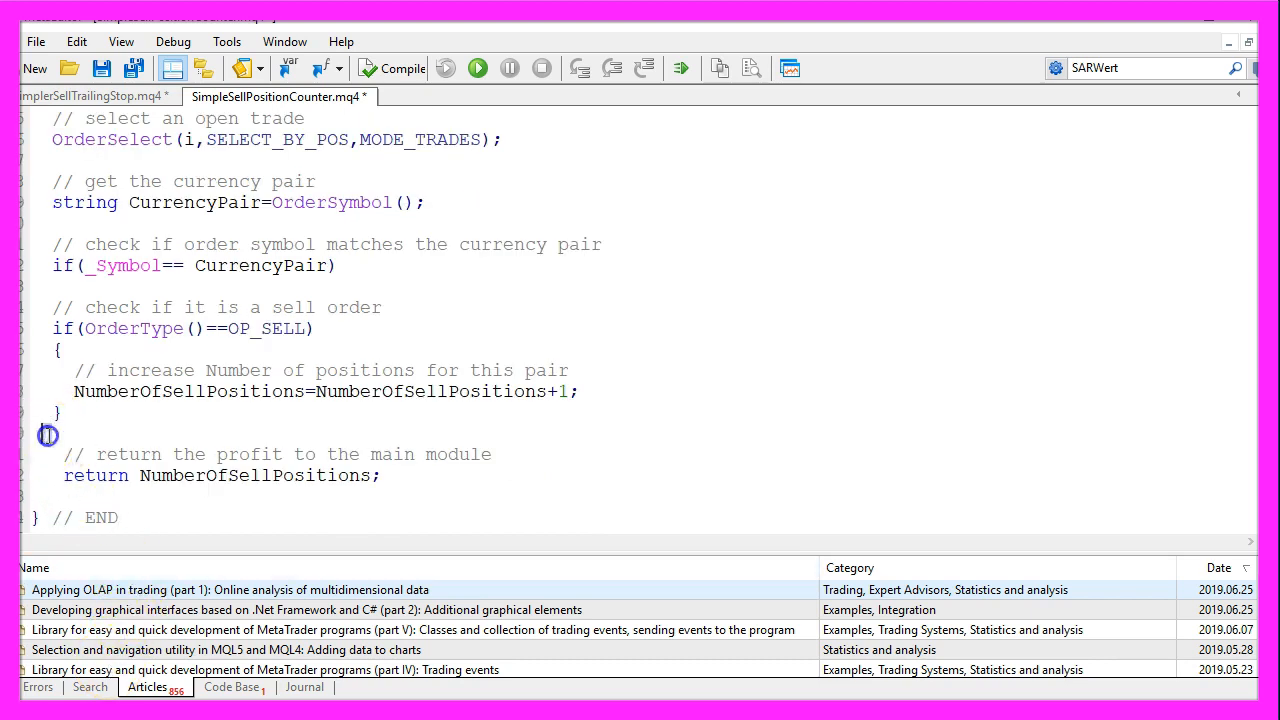
double_click(96, 476)
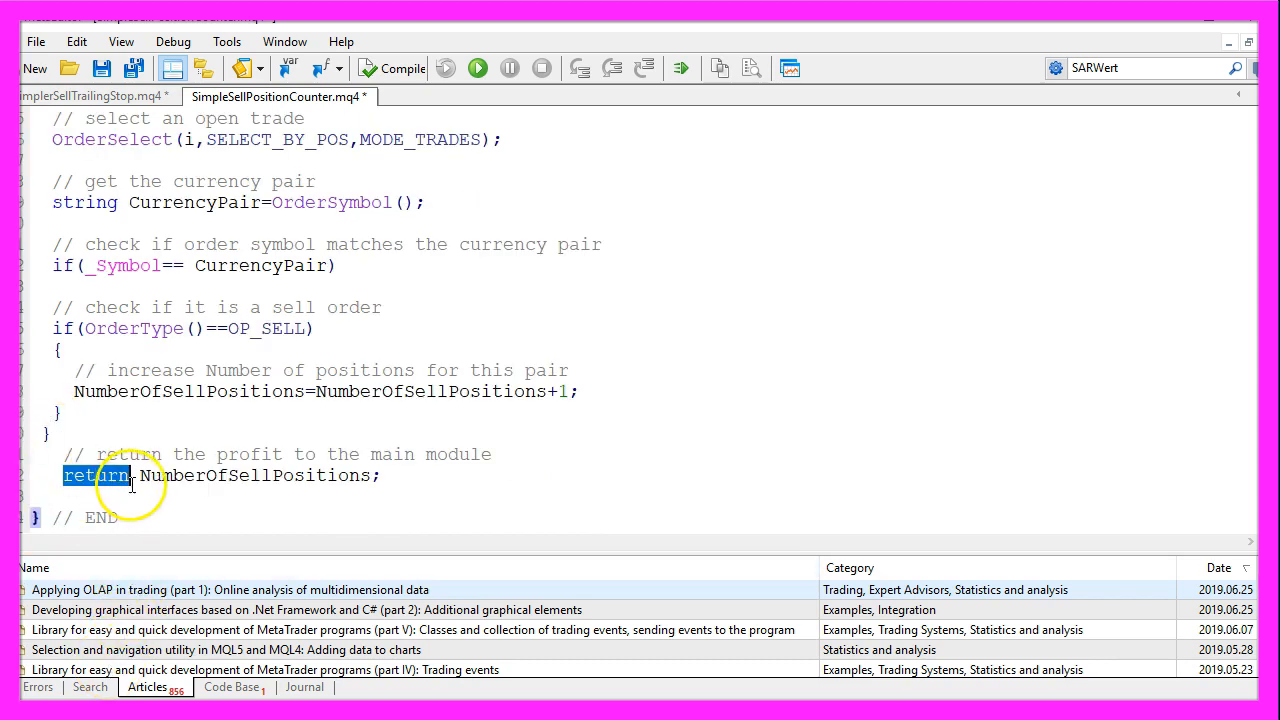
double_click(254, 476)
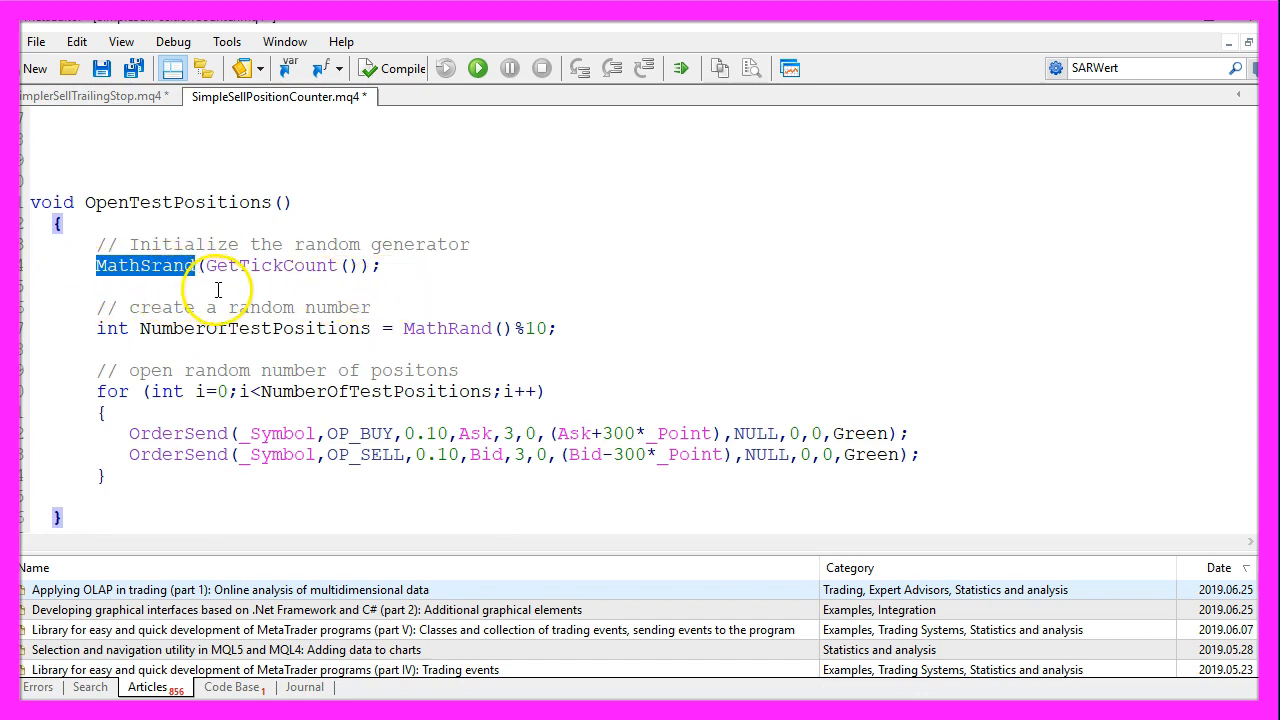
mouse_move(364, 324)
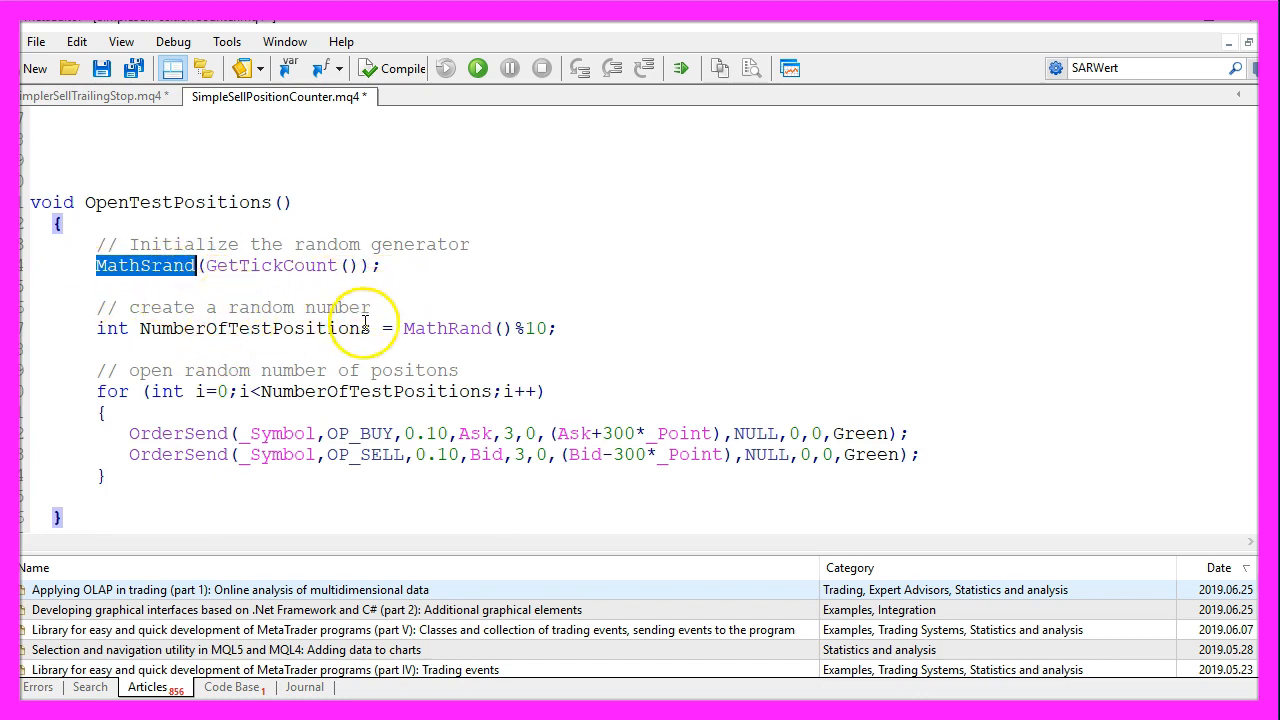
double_click(256, 328)
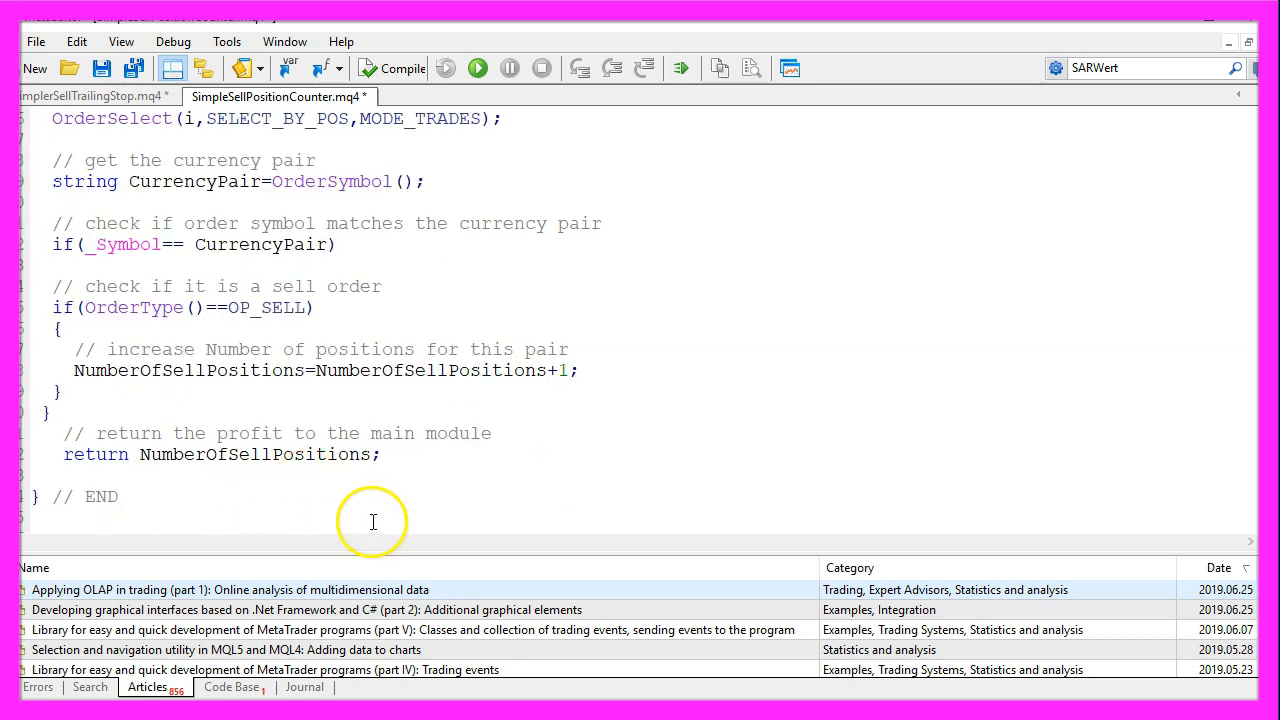
mouse_move(376, 44)
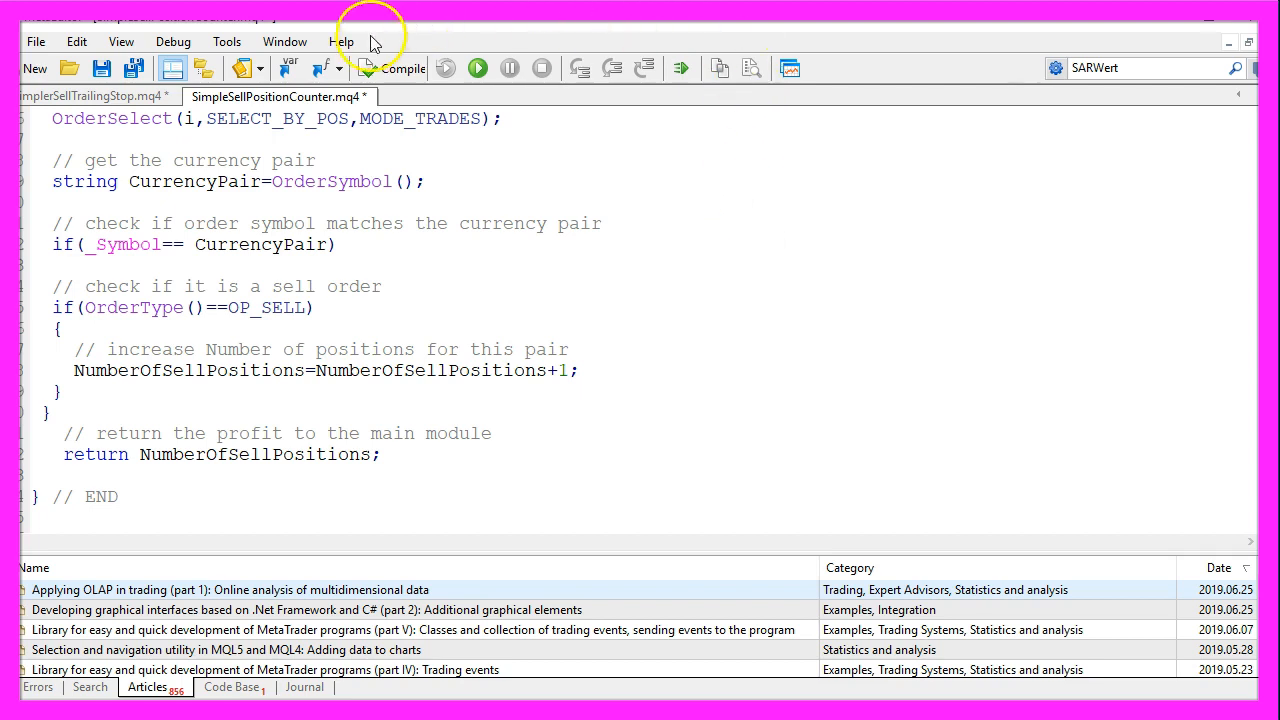
mouse_move(400, 68)
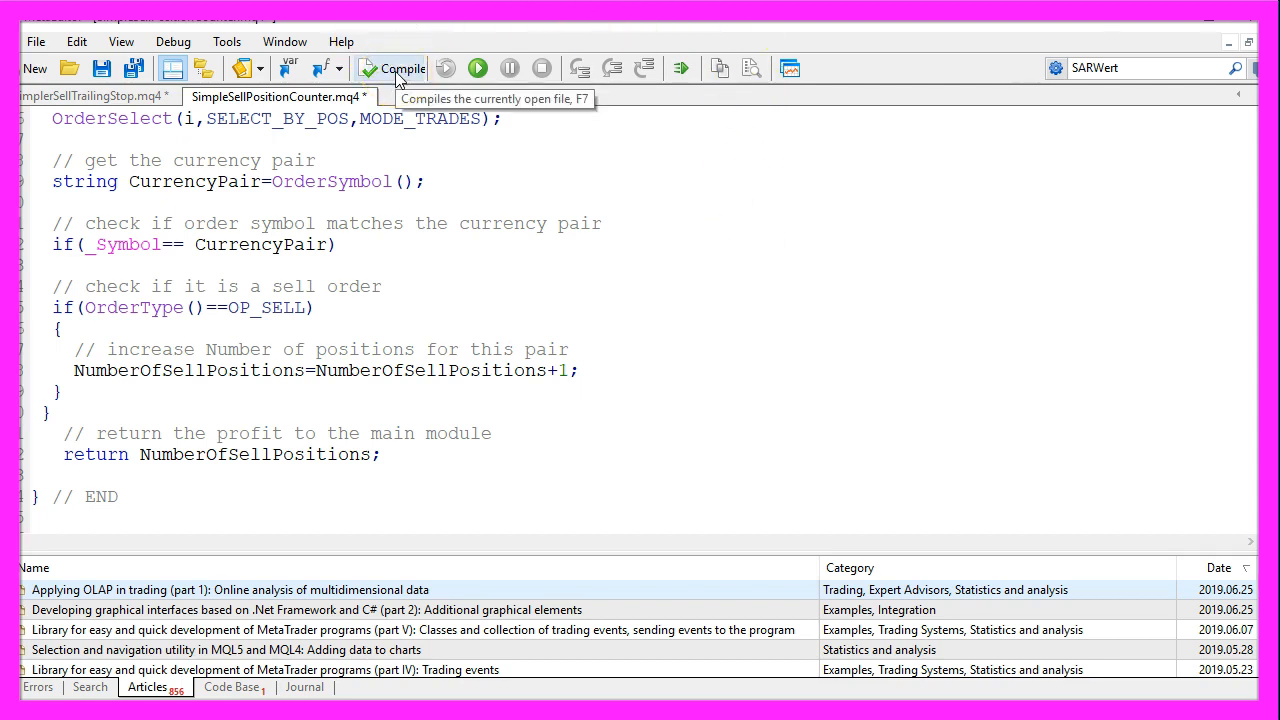
Compile SimpleSellPositionCounter to 0 errors and 3 unchecked-return-value warnings
click(398, 68)
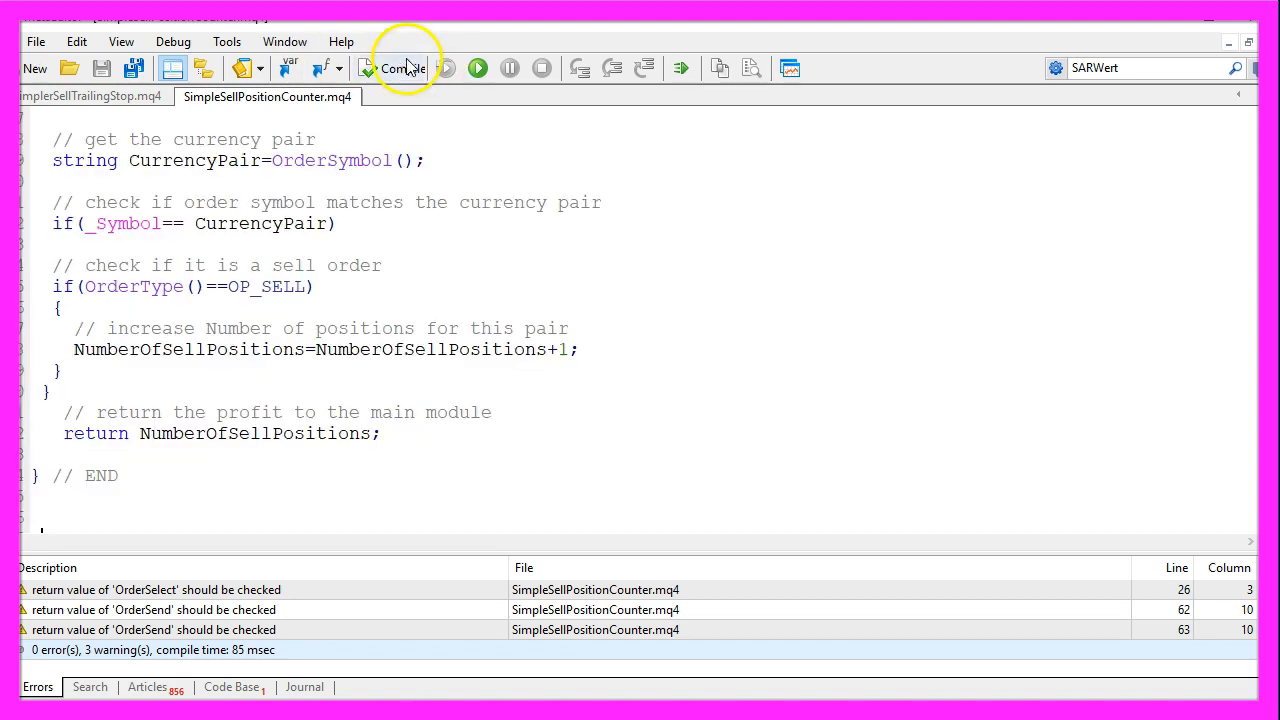
click(398, 68)
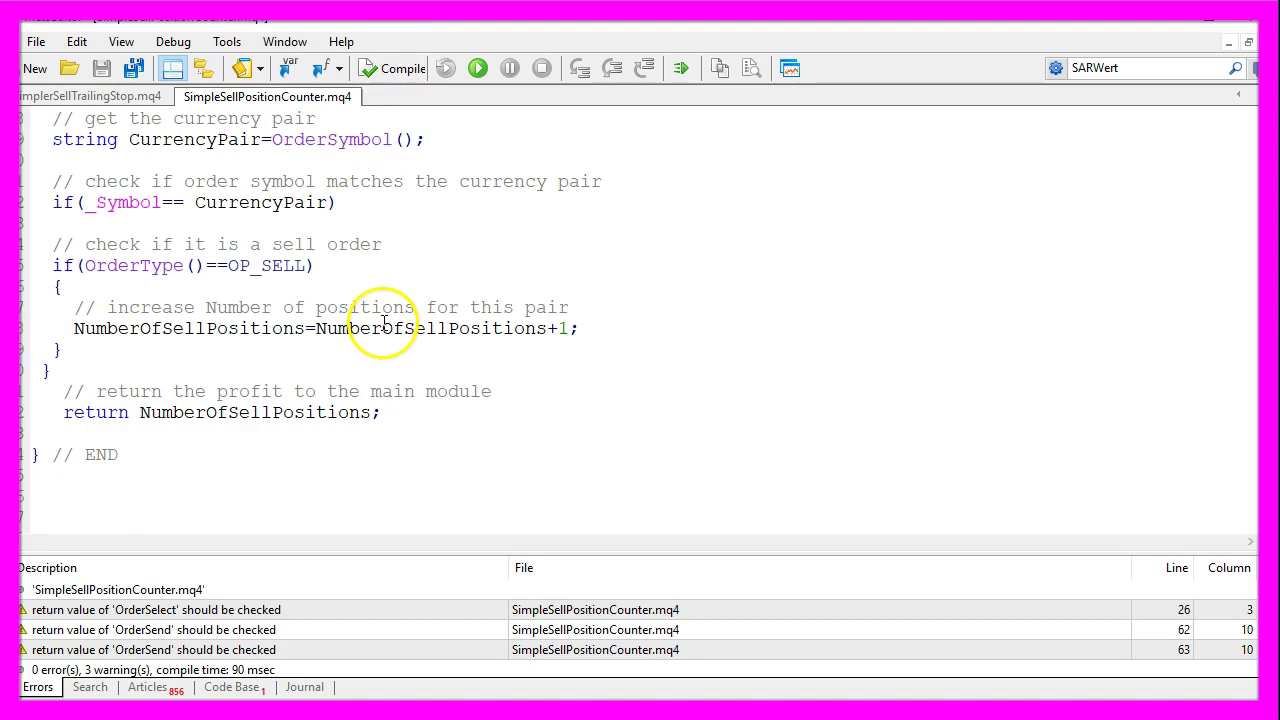
mouse_move(790, 68)
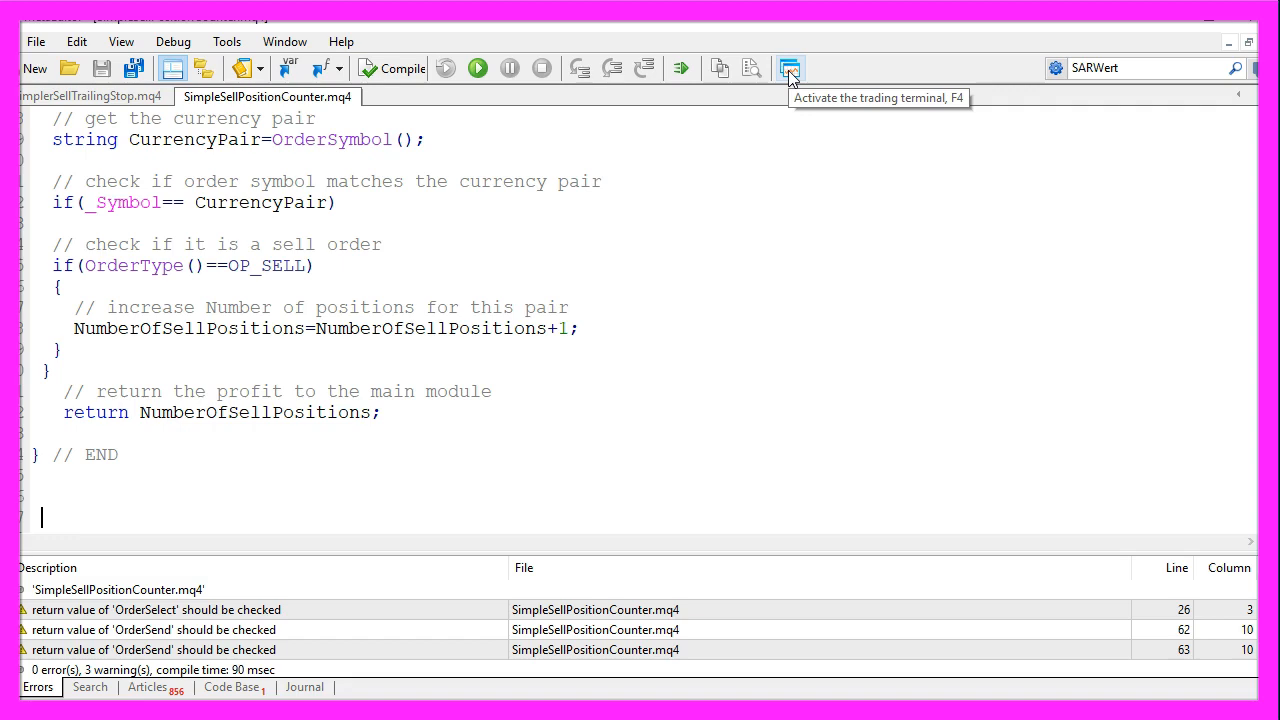
Show the Strategy Tester via View and choose SimpleSellPositionCounter.ex4 as the Expert Advisor
click(790, 68)
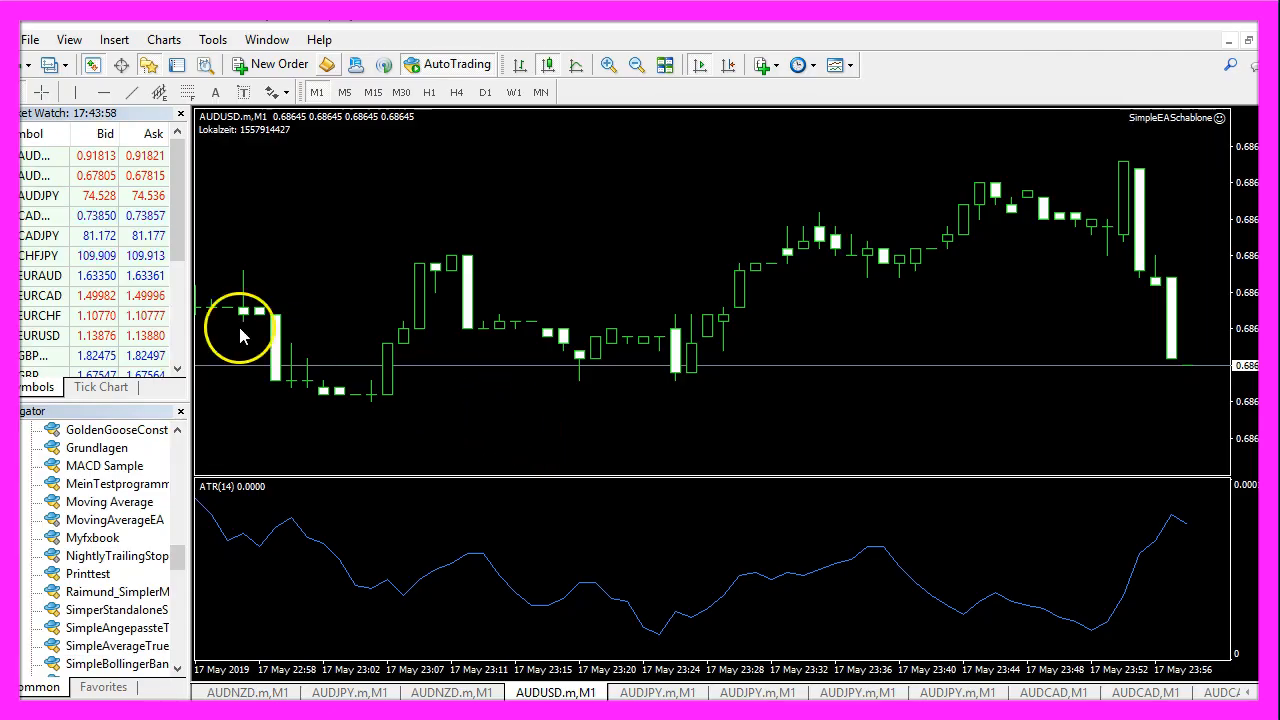
click(68, 40)
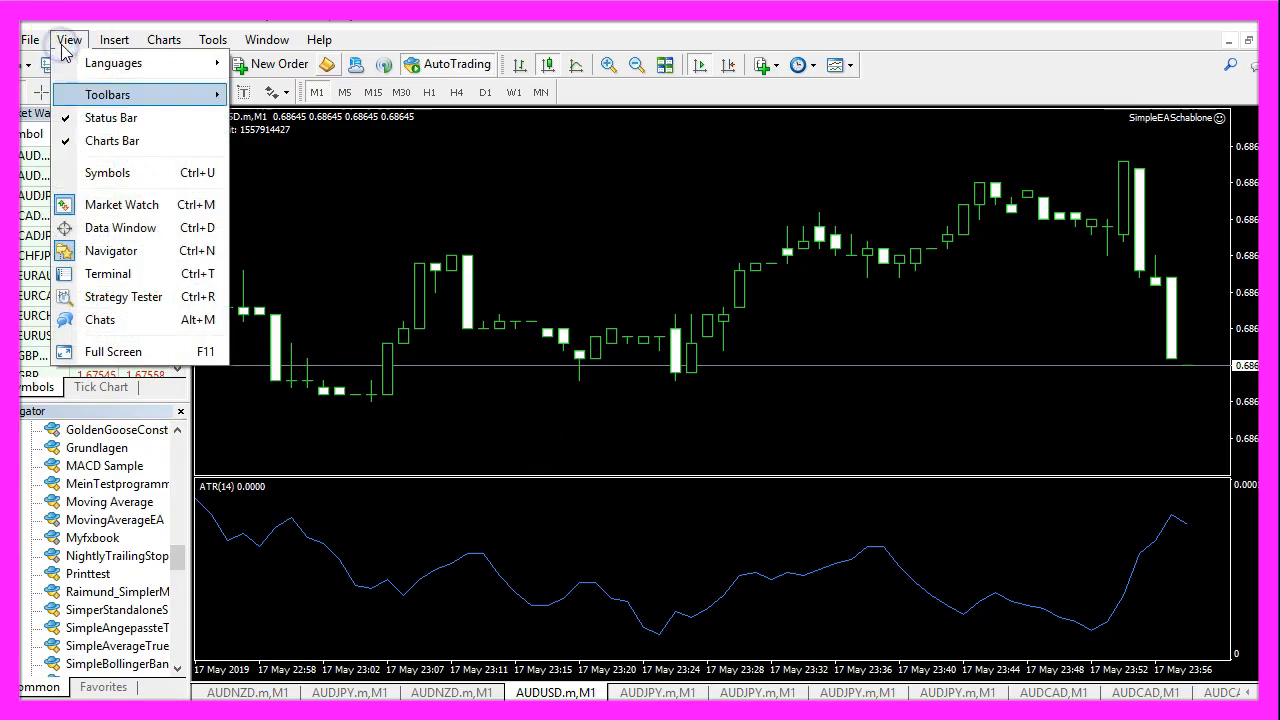
mouse_move(124, 296)
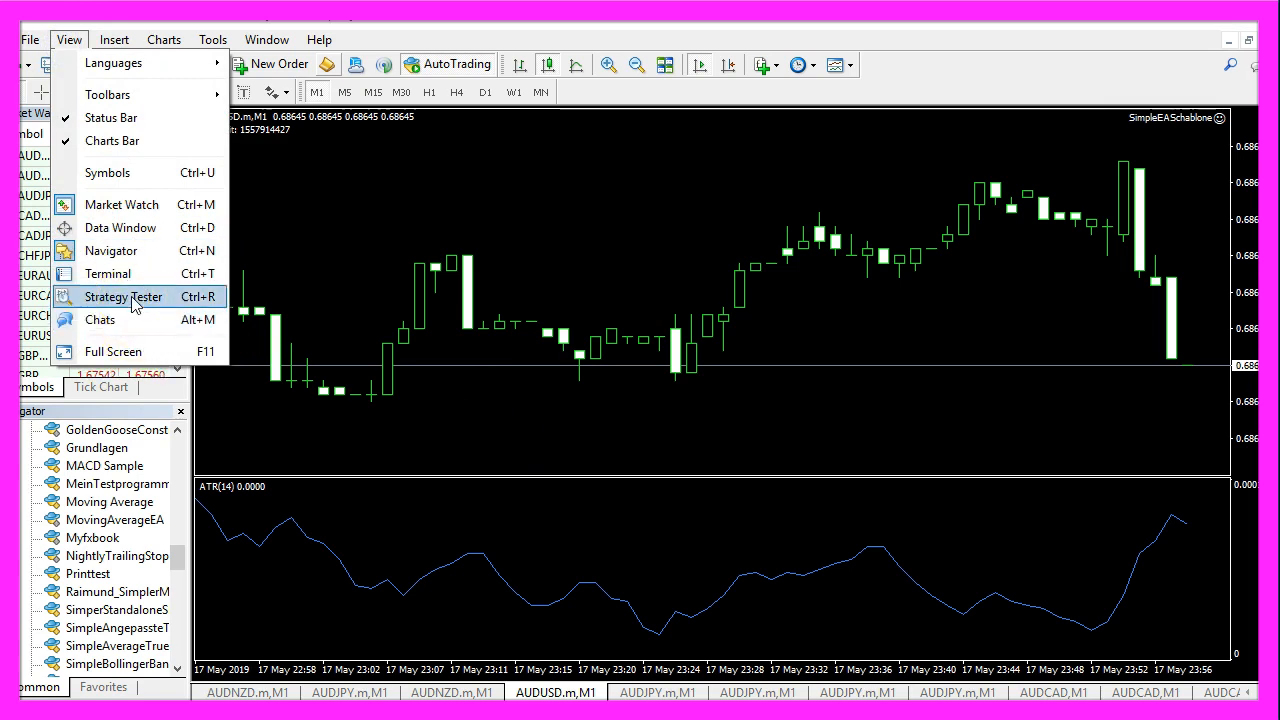
click(122, 296)
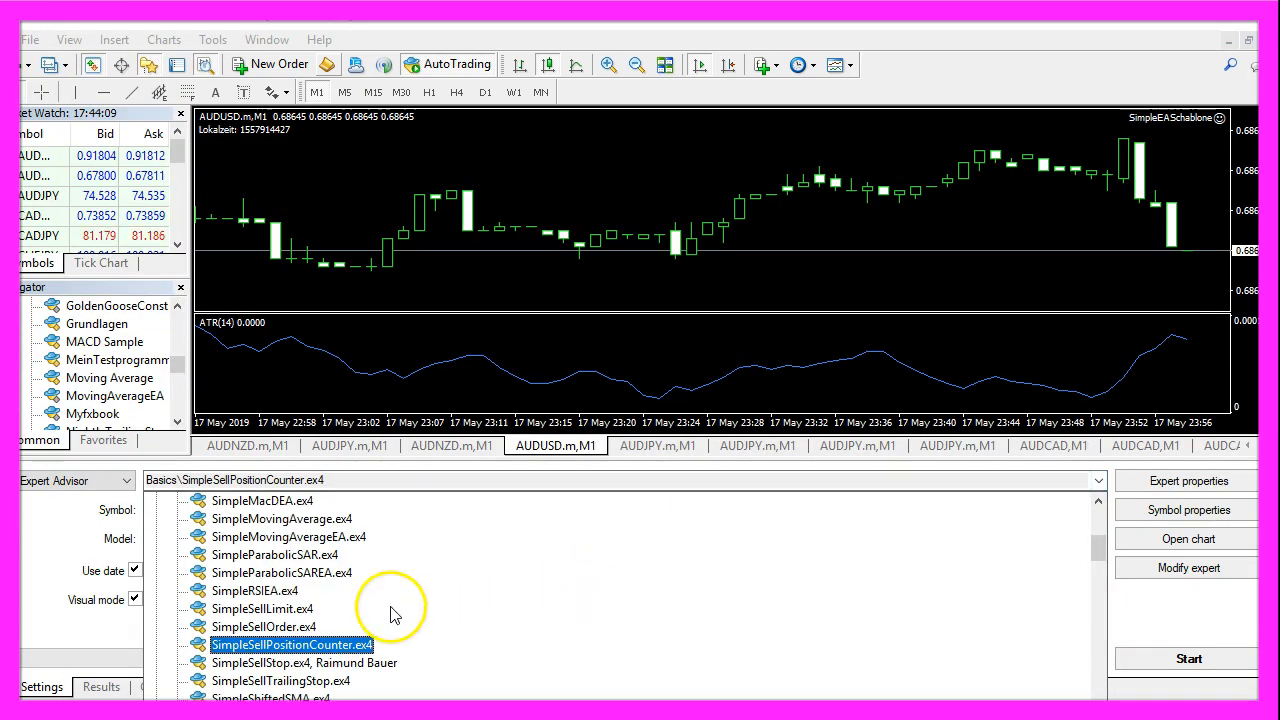
scroll(down, 3)
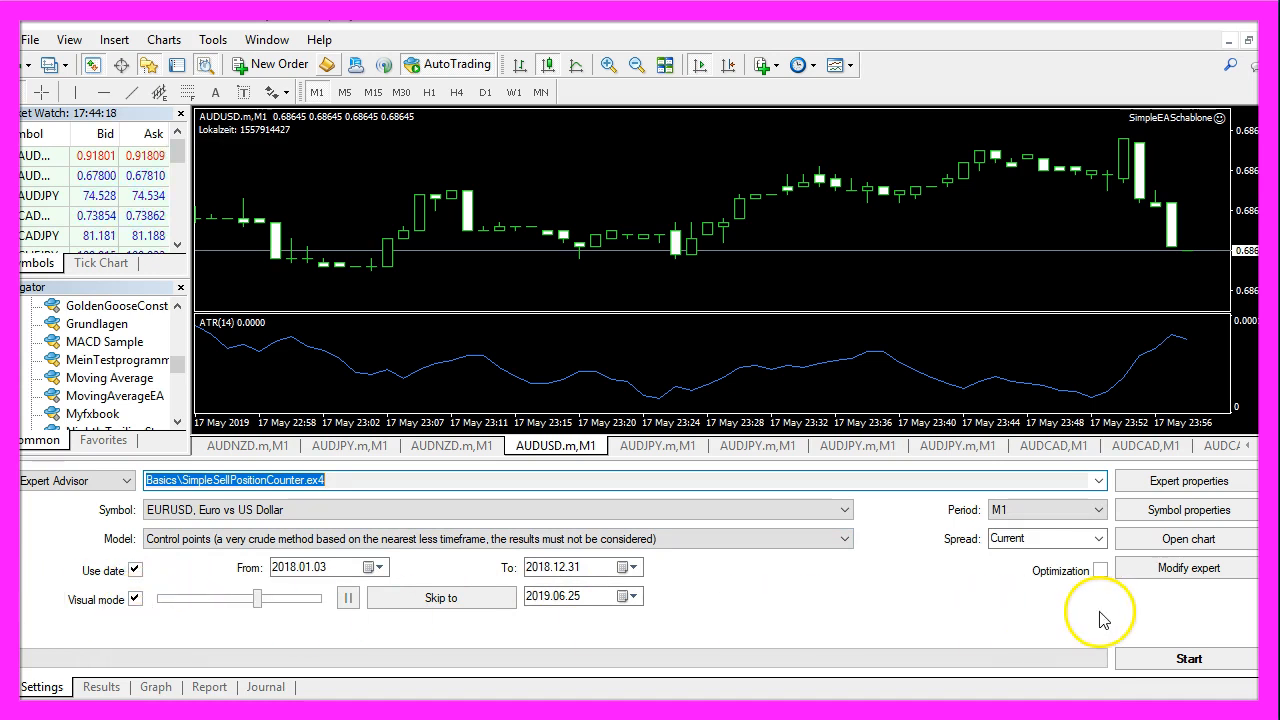
Start the visual backtest showing 4 sell positions and sort the Results trades by type, sells first
click(1192, 658)
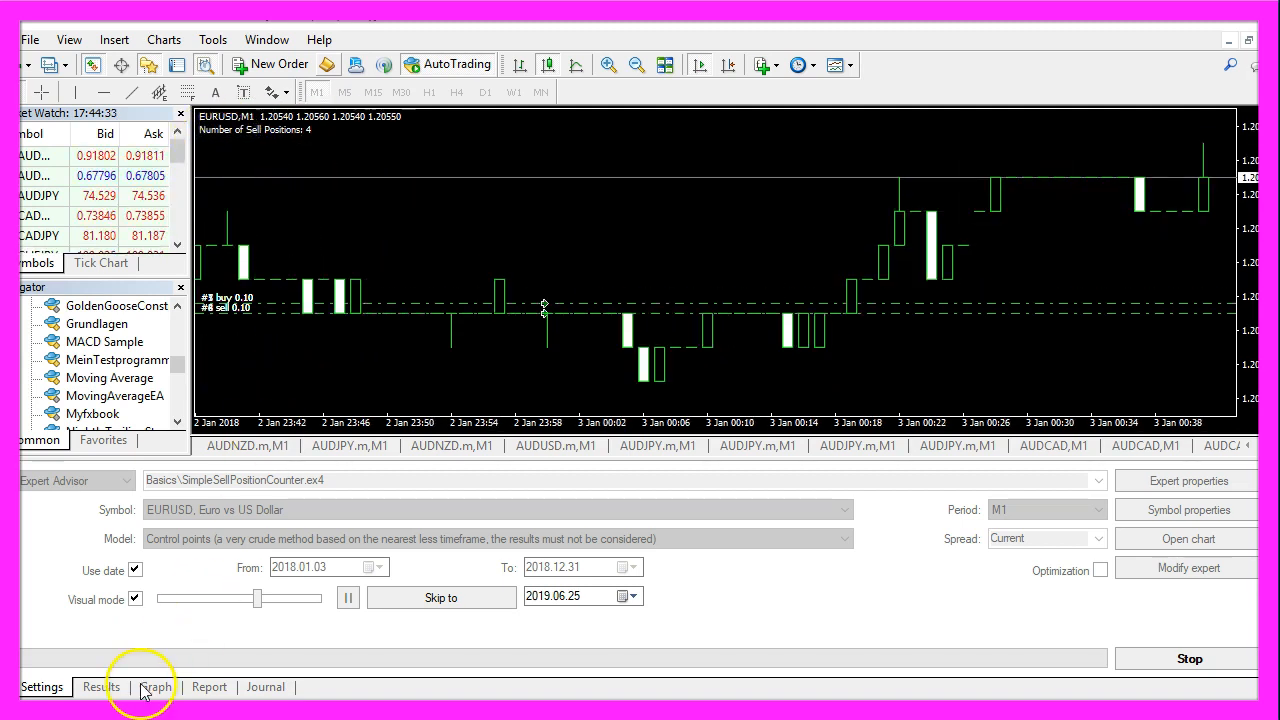
click(100, 686)
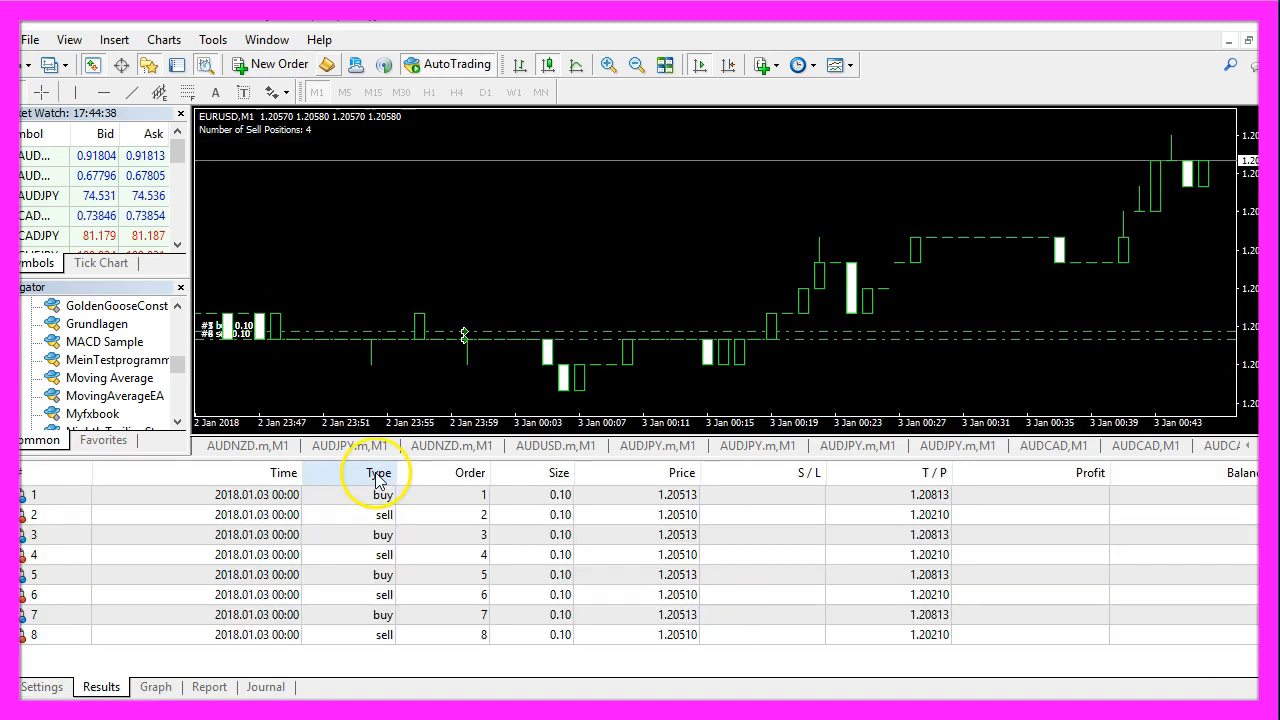
click(376, 472)
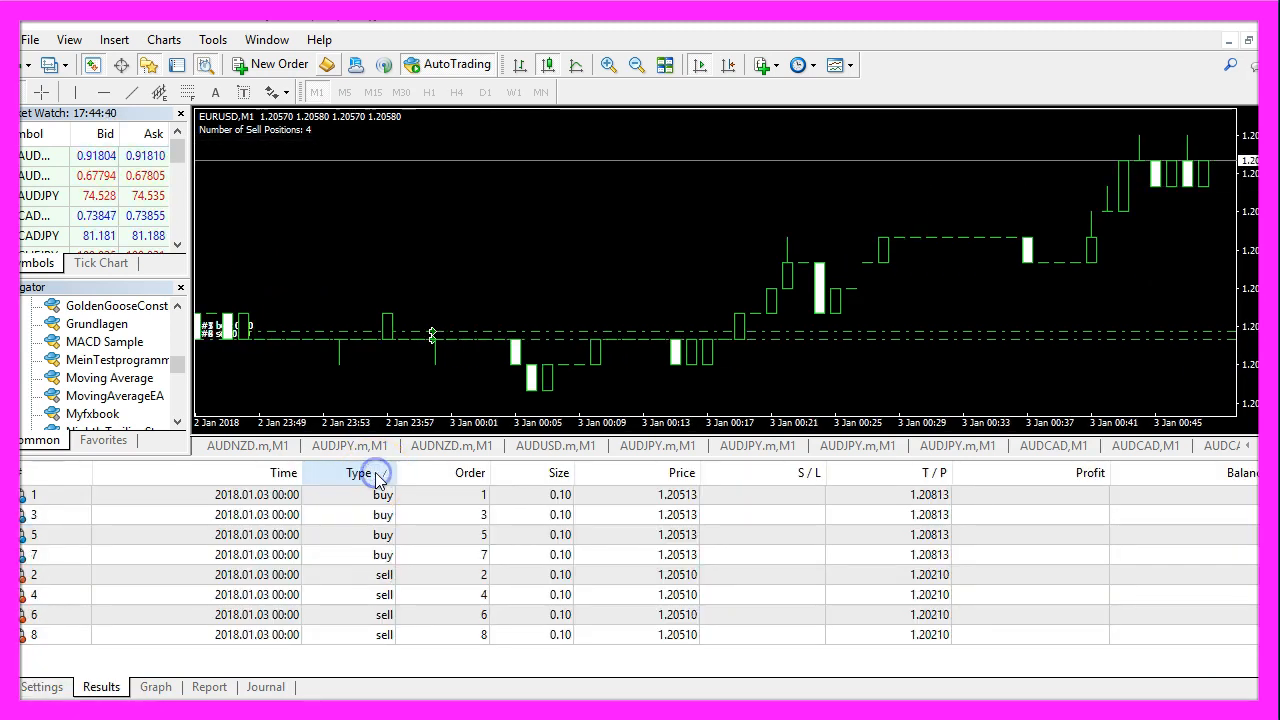
click(358, 472)
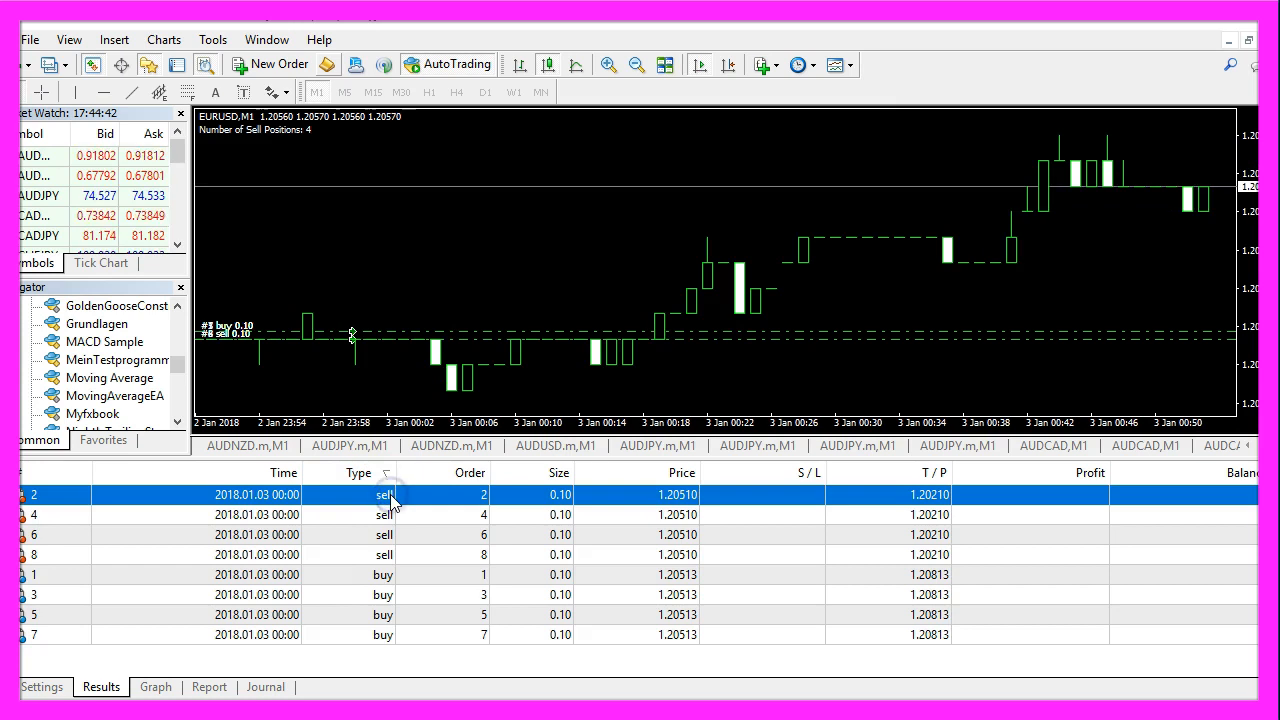